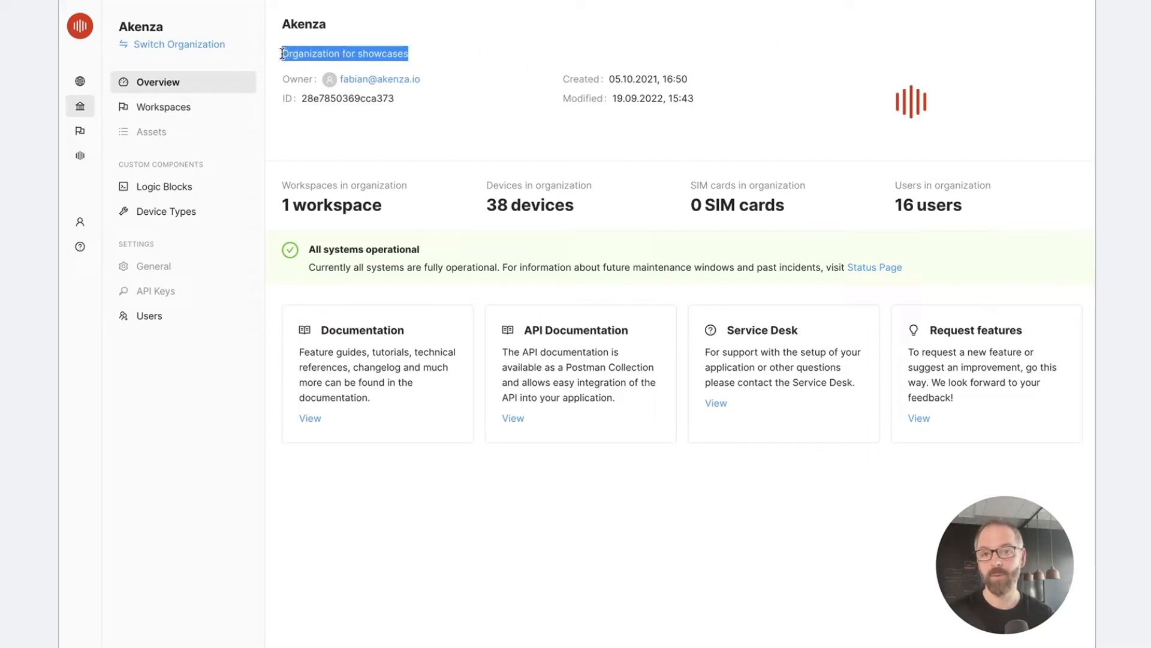
mouse_move(466, 60)
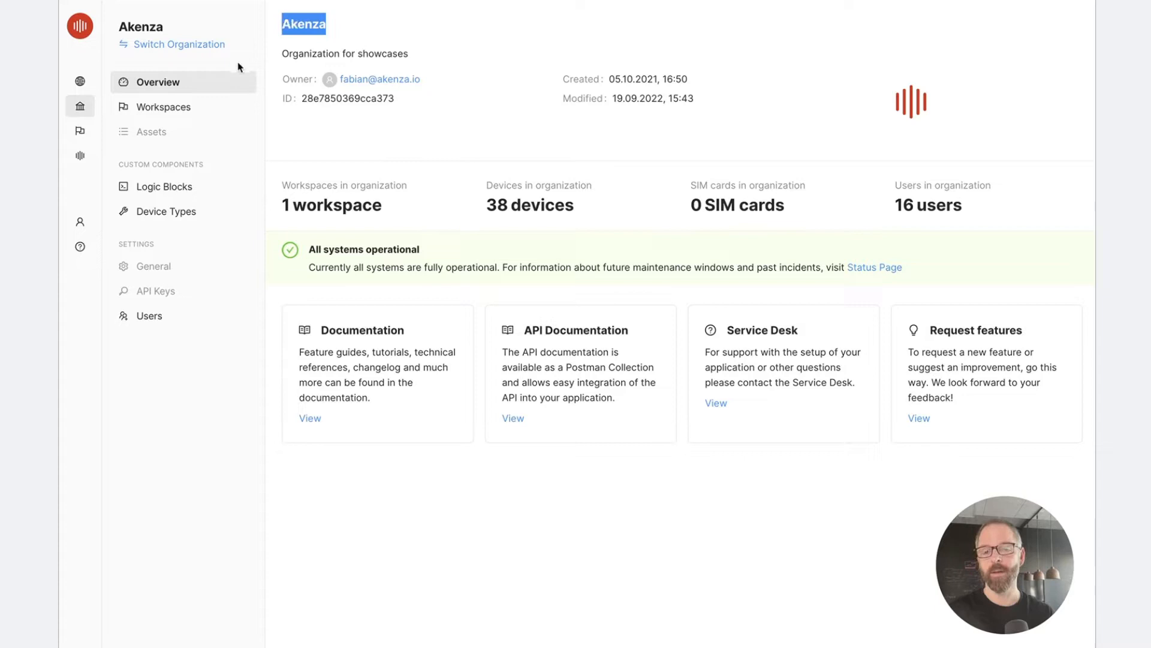
Step: Show the organization's workspace list with the Office Noerd workspace
click(164, 106)
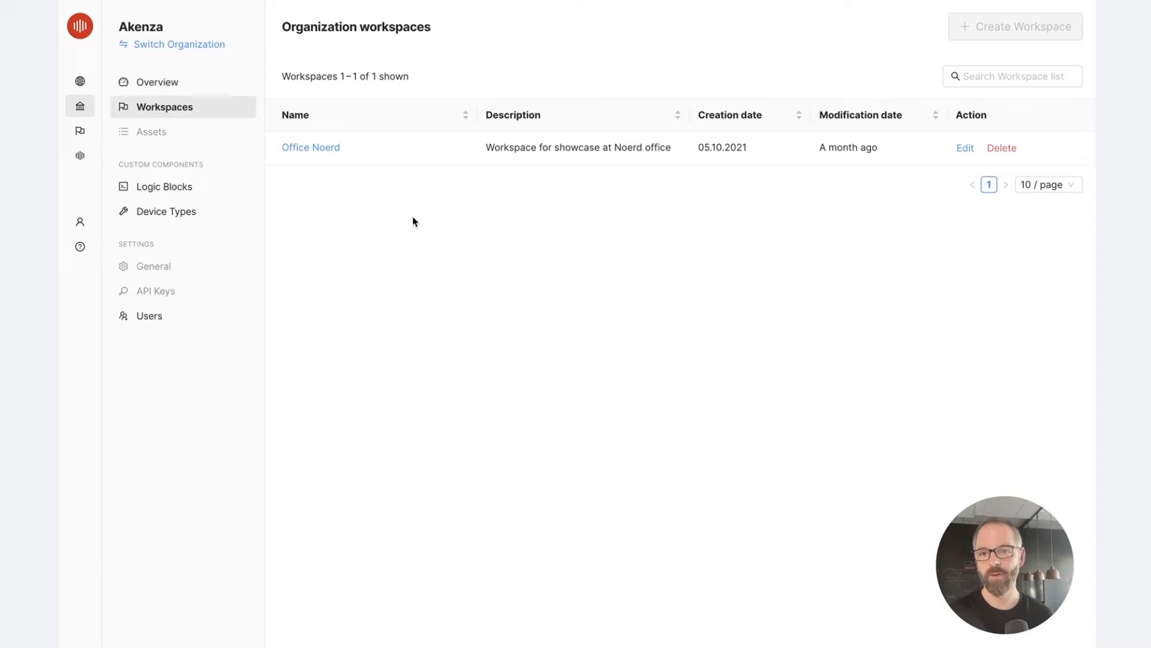
mouse_move(361, 191)
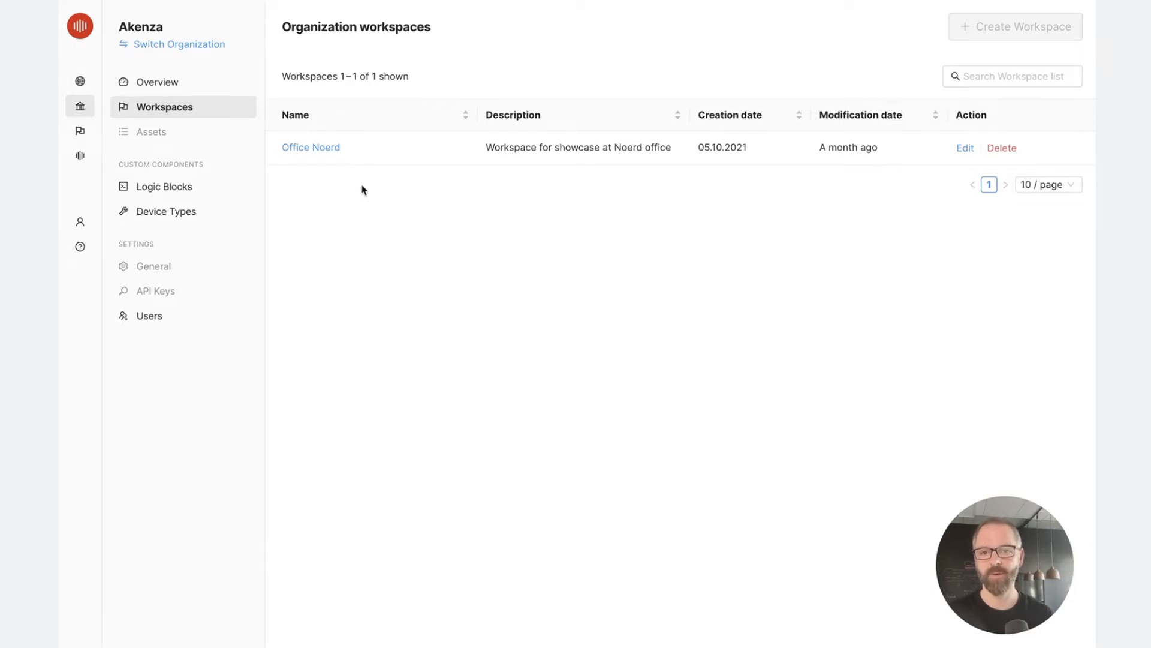
Step: Start a new data flow from scratch in the Office Noerd workspace's Data Flows
click(310, 146)
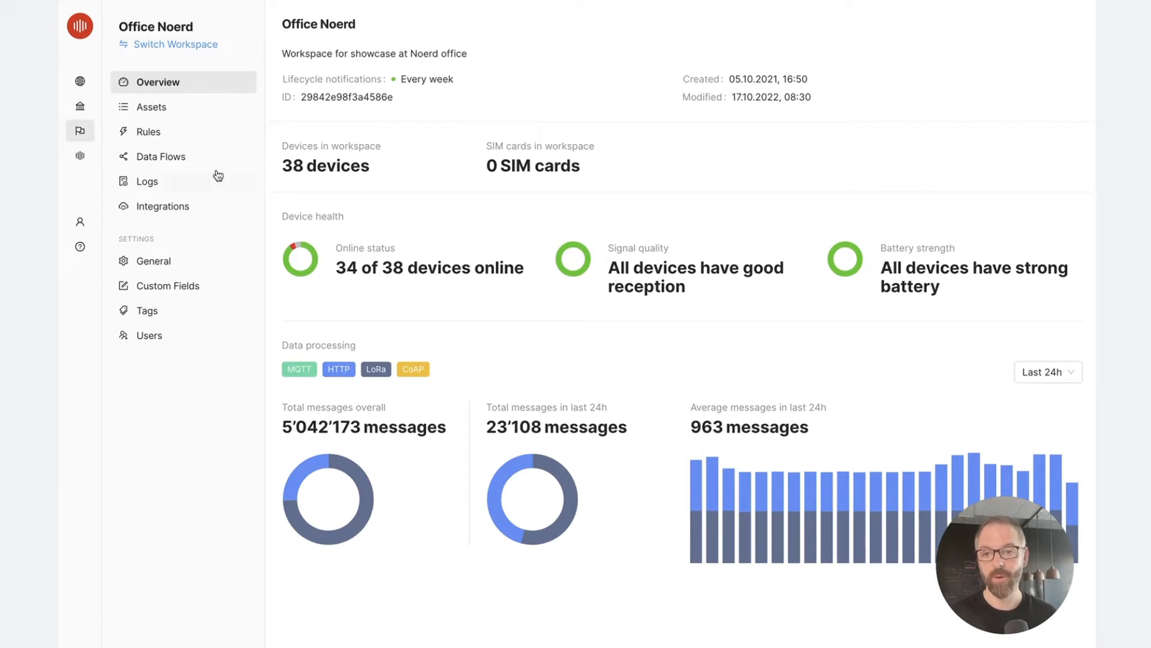
click(161, 156)
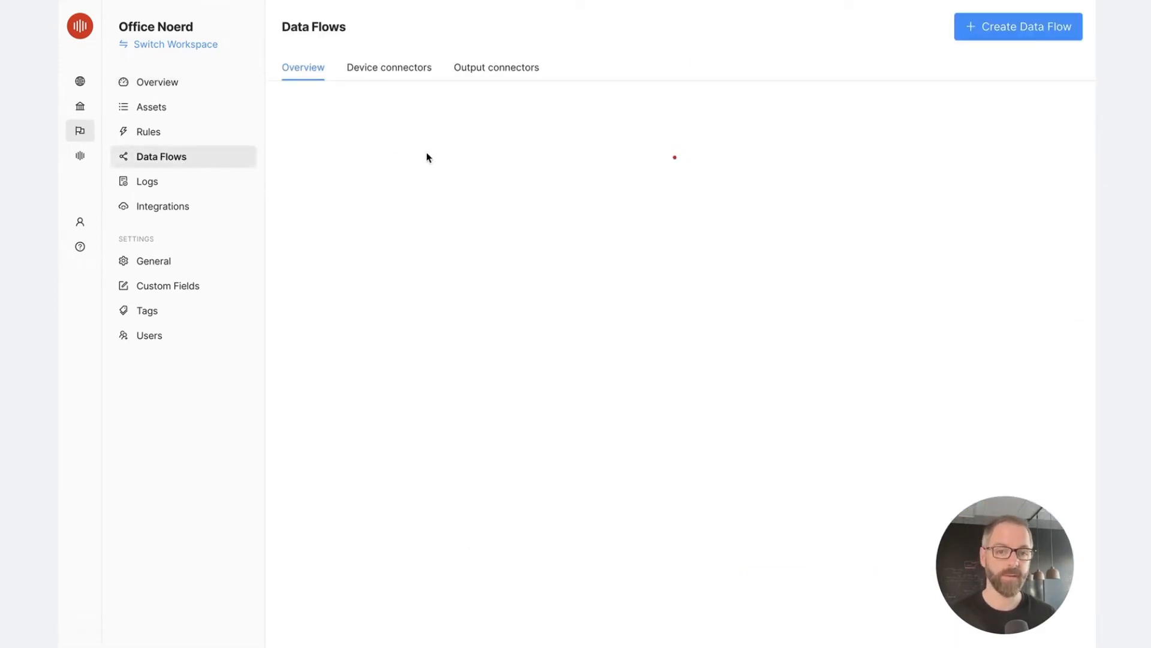
click(1018, 26)
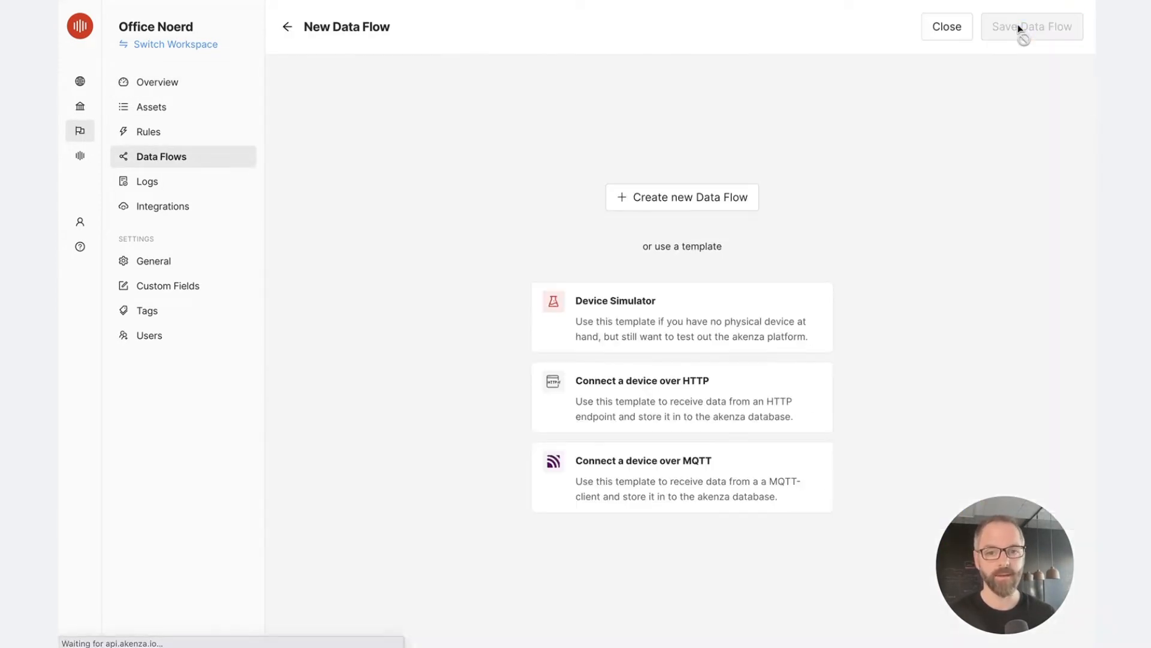
click(681, 196)
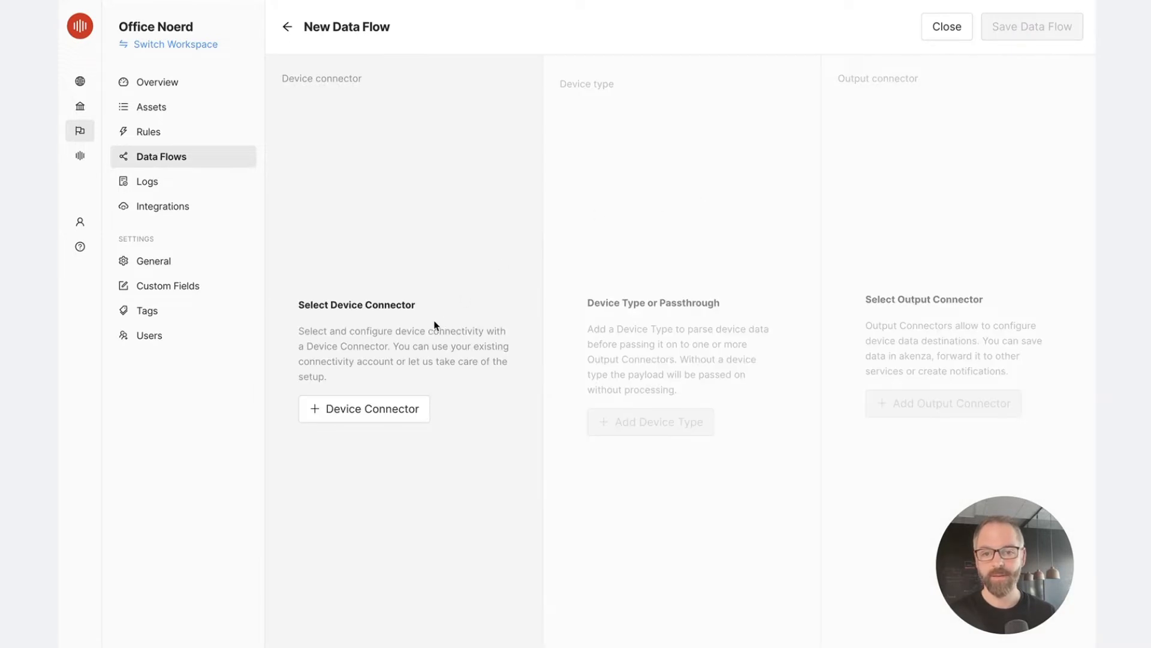
Step: Add a LoRa device connector using The Things Network
click(363, 407)
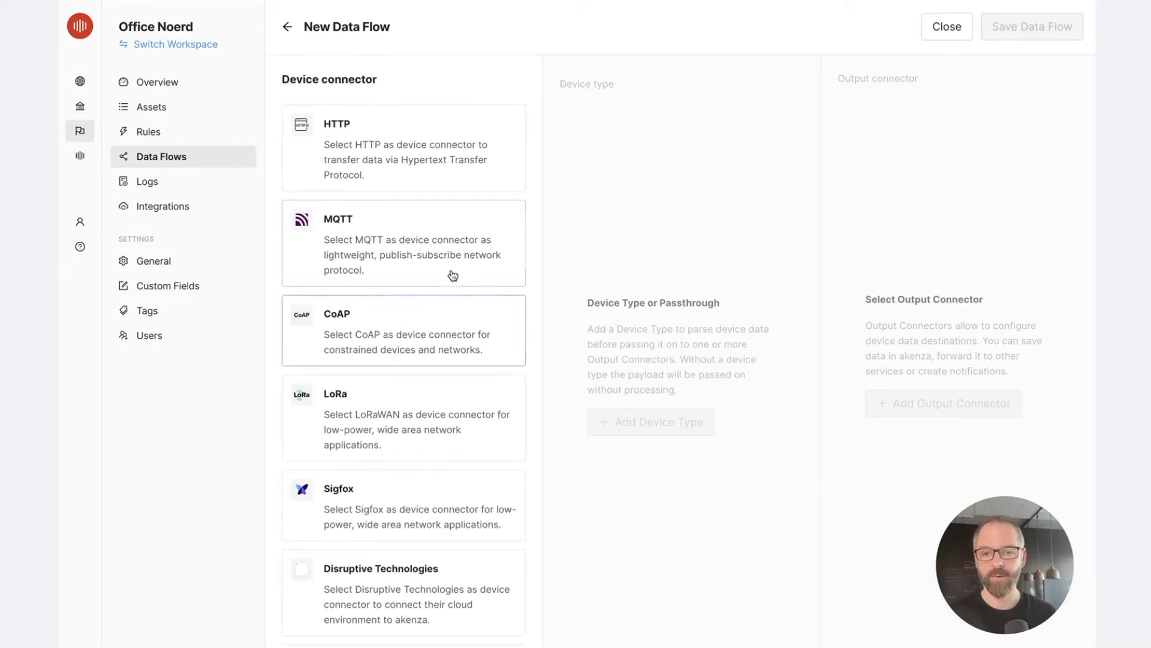
click(403, 418)
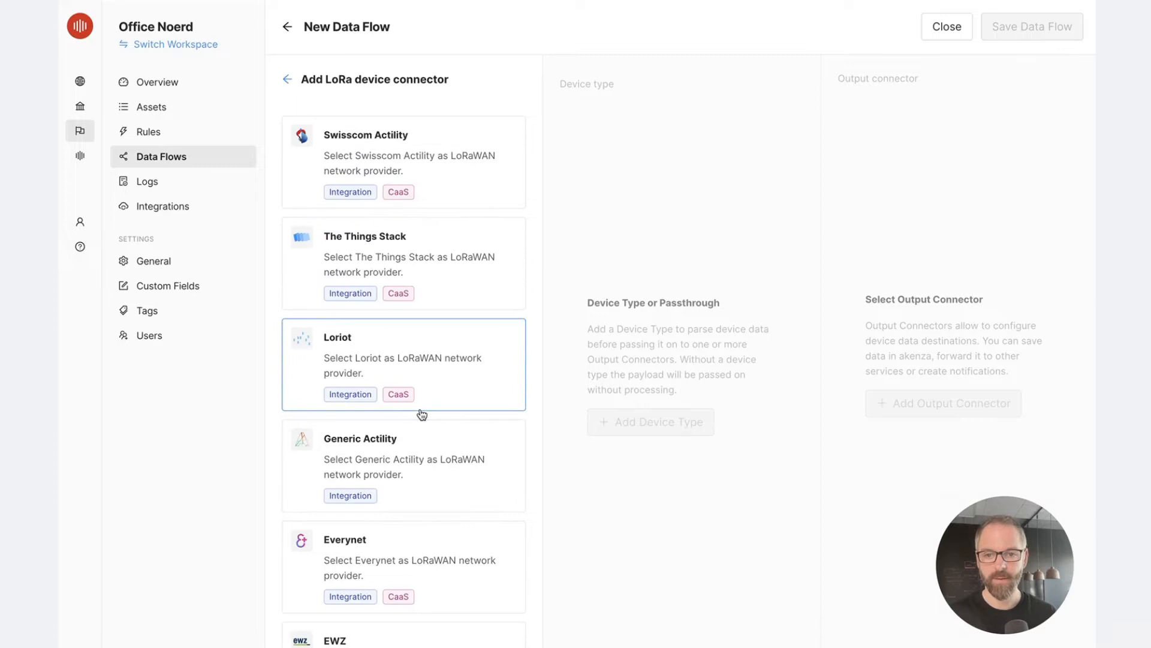
mouse_move(470, 348)
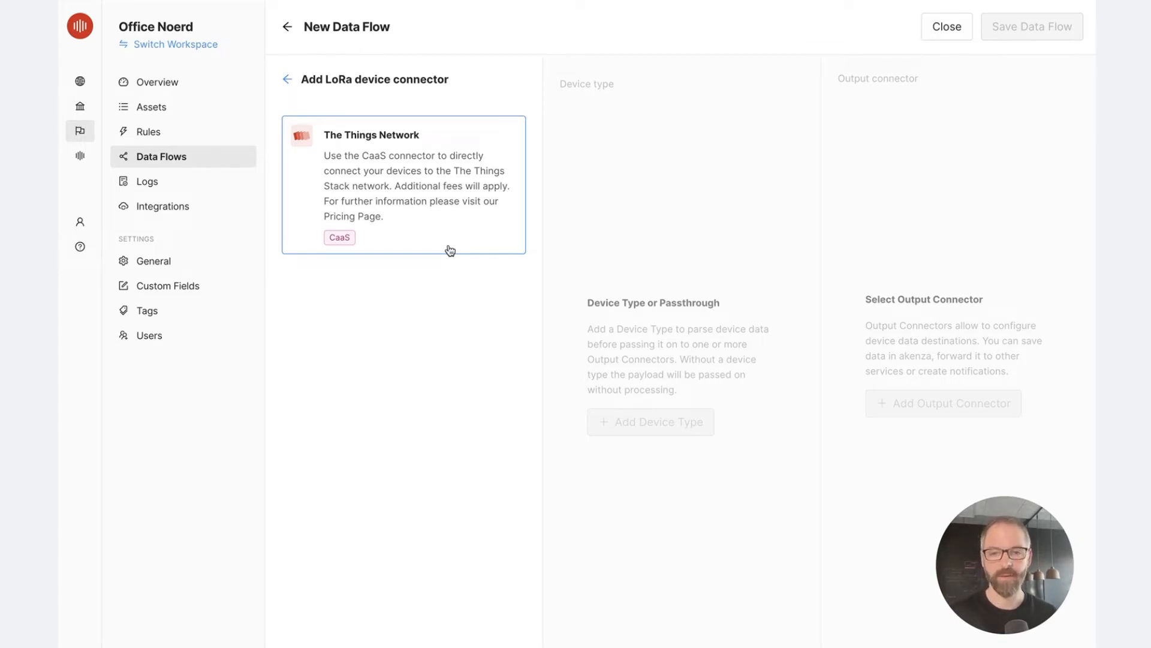
click(403, 184)
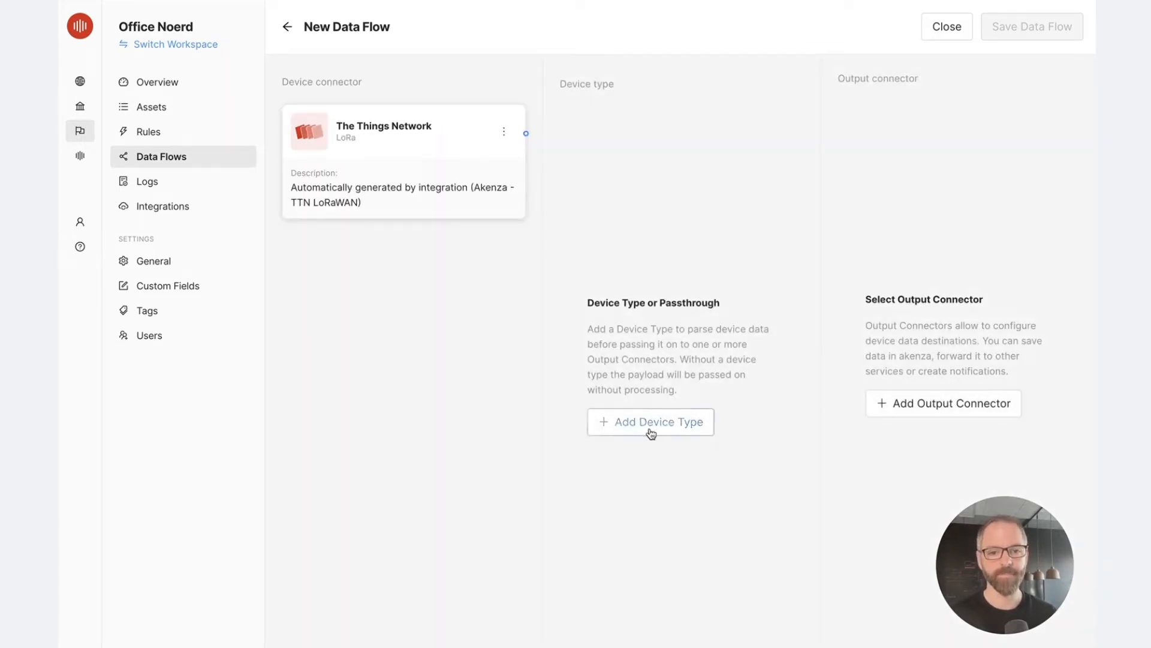
Step: Add the ERS Eco CO2 device type (found via 'ers eco') and the akenza Database output connector
click(649, 421)
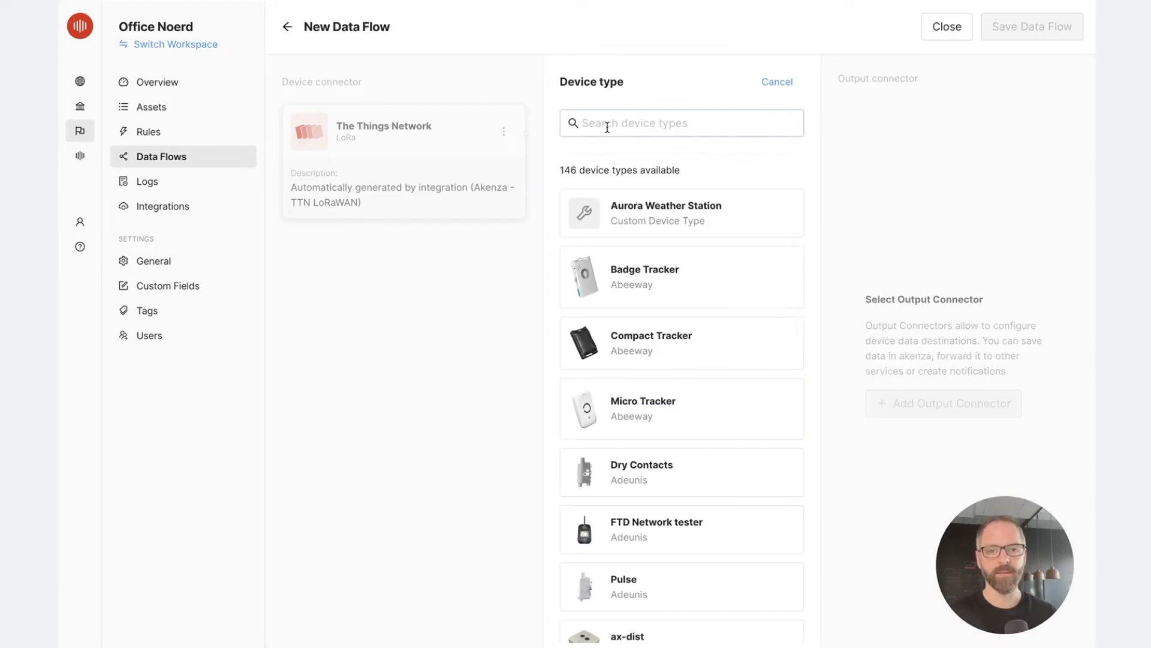
click(678, 122)
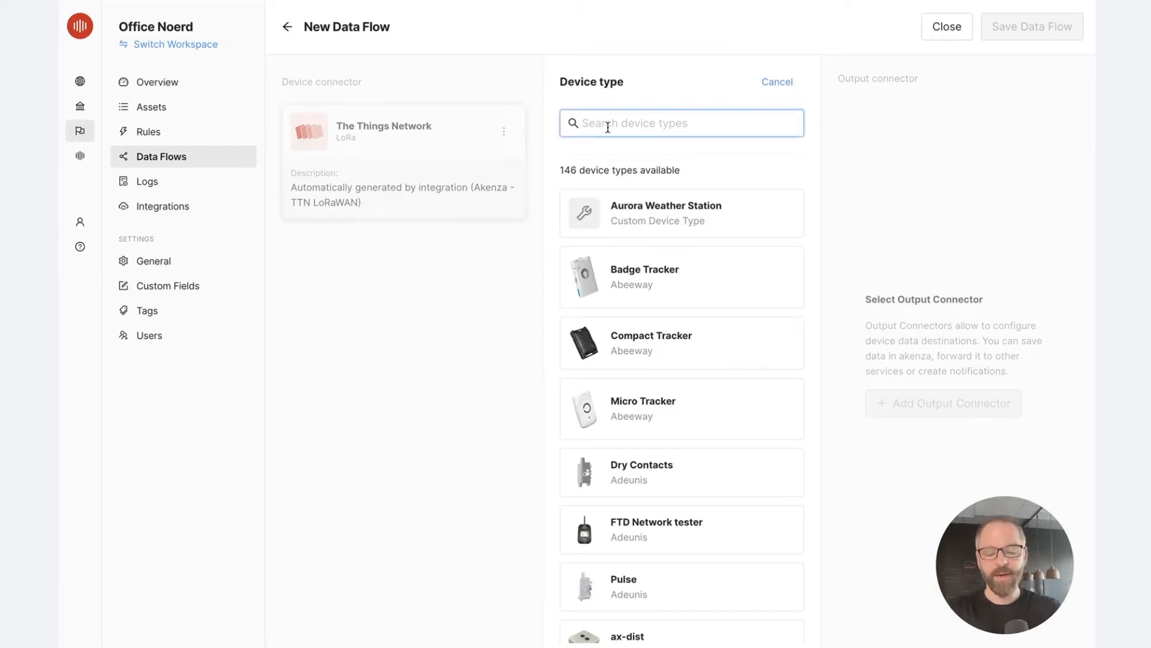
text(ers ec)
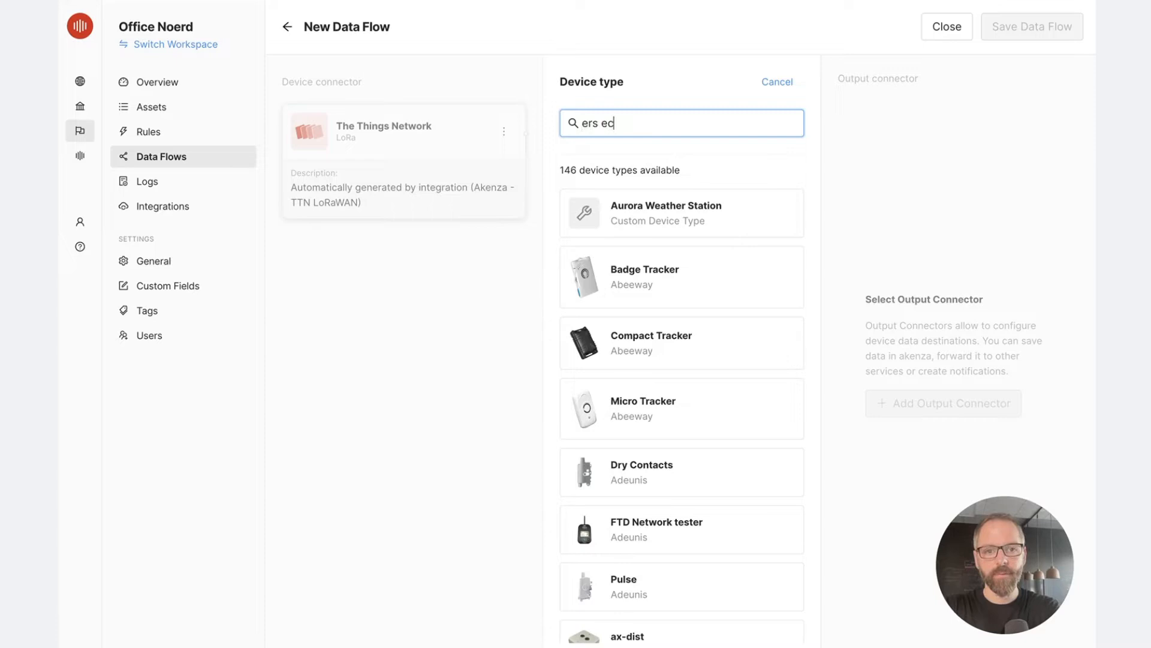
text(o)
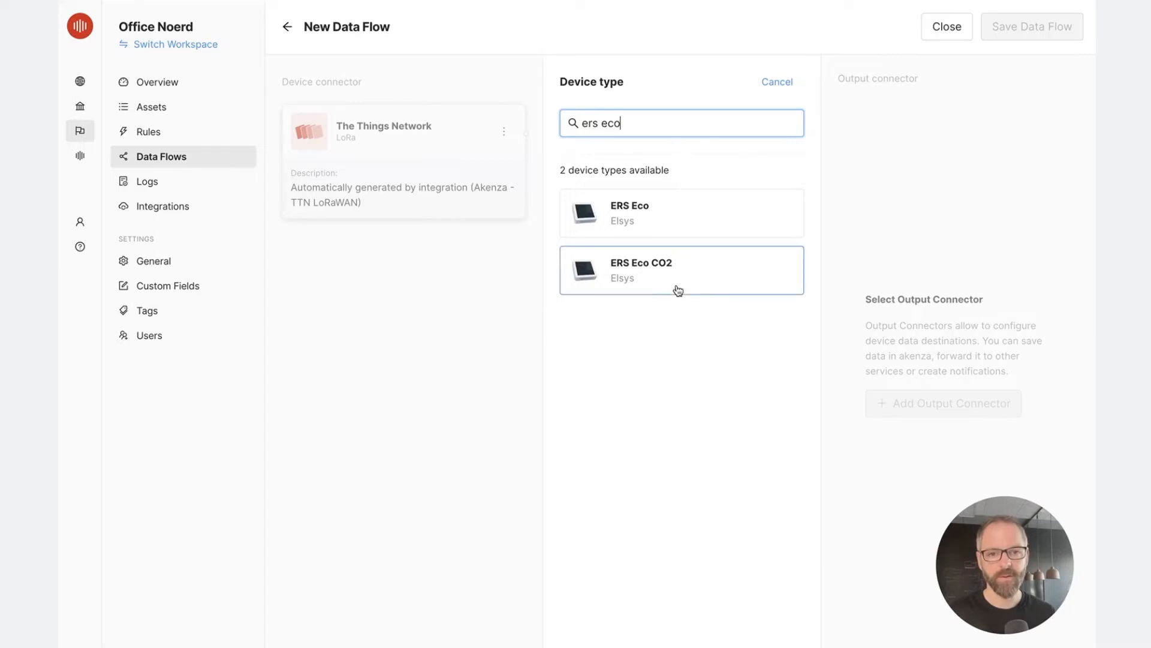
click(679, 270)
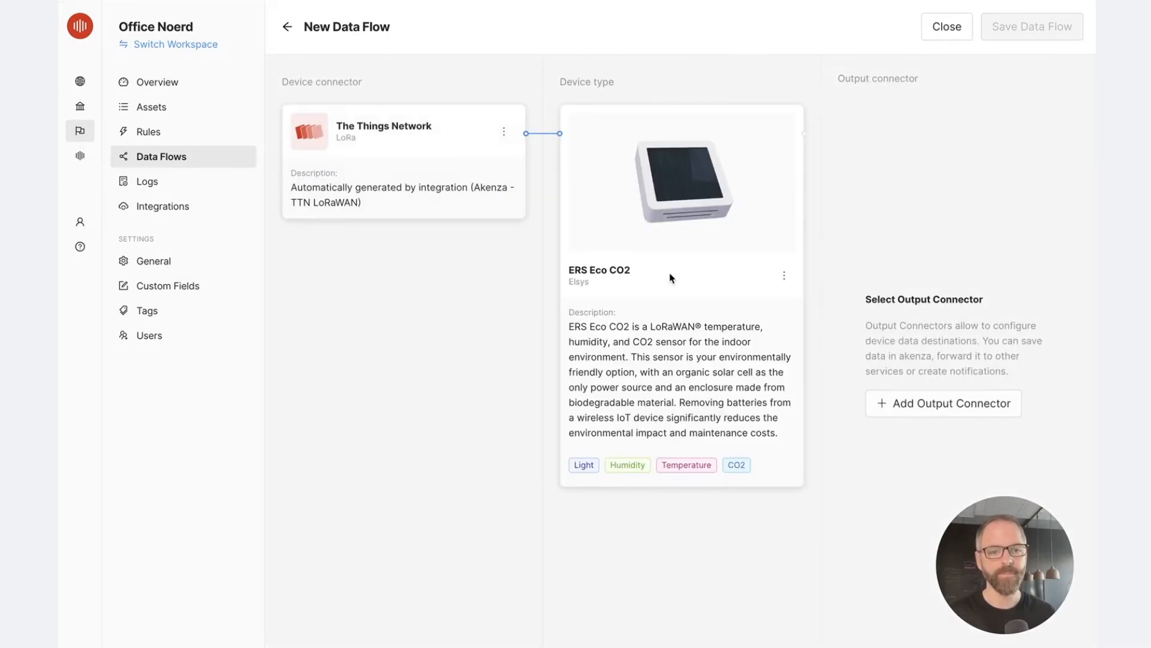
click(942, 403)
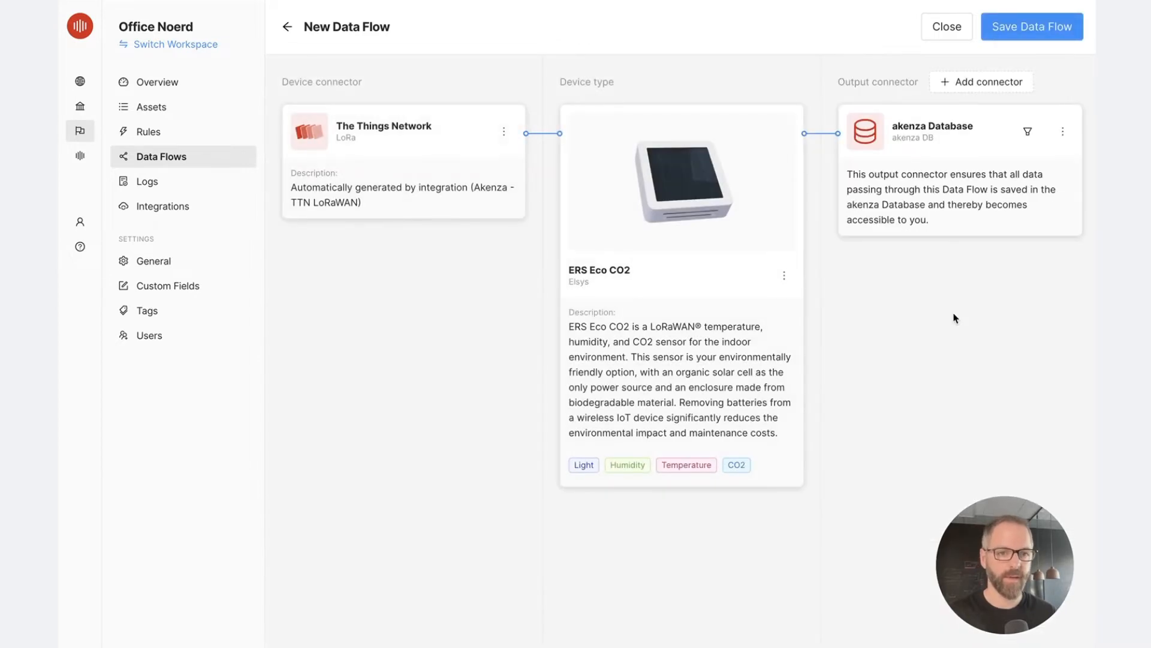
mouse_move(1023, 79)
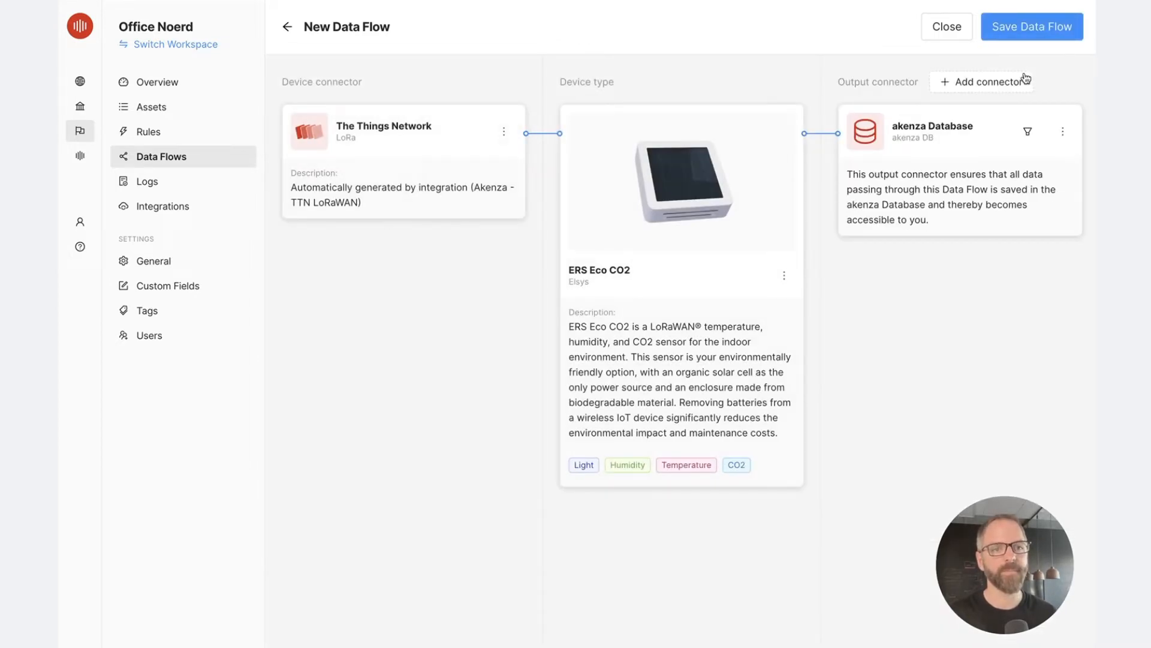
Step: Save the data flow as myElsysDF with 'Create Device with this Data Flow' enabled
click(1031, 26)
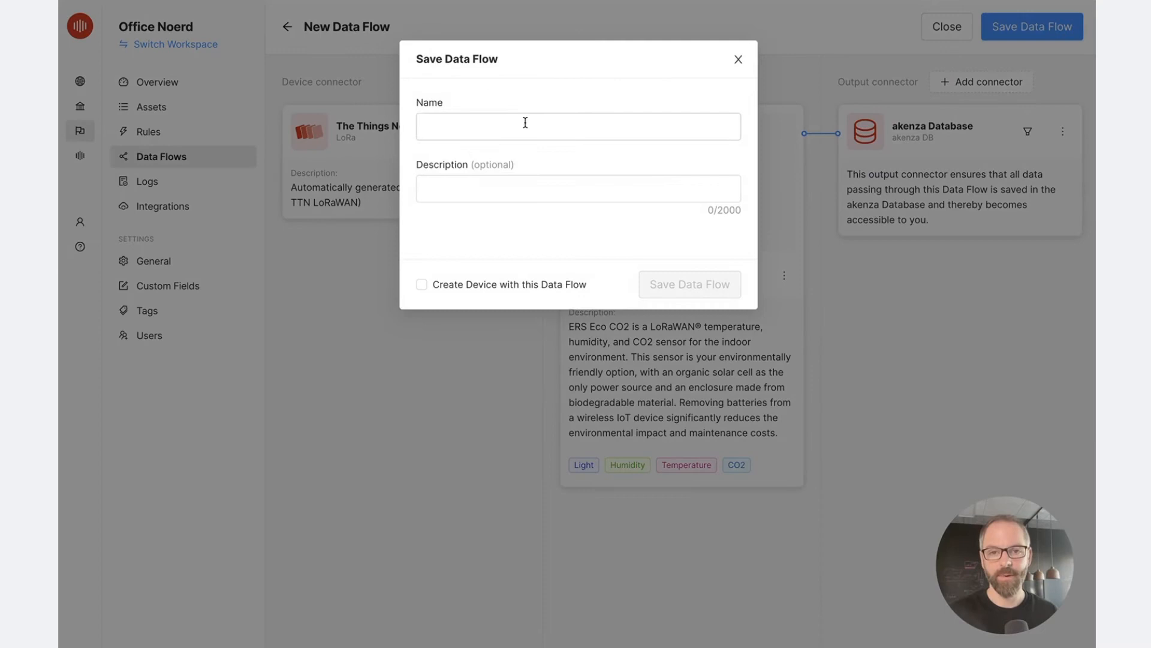
text(my)
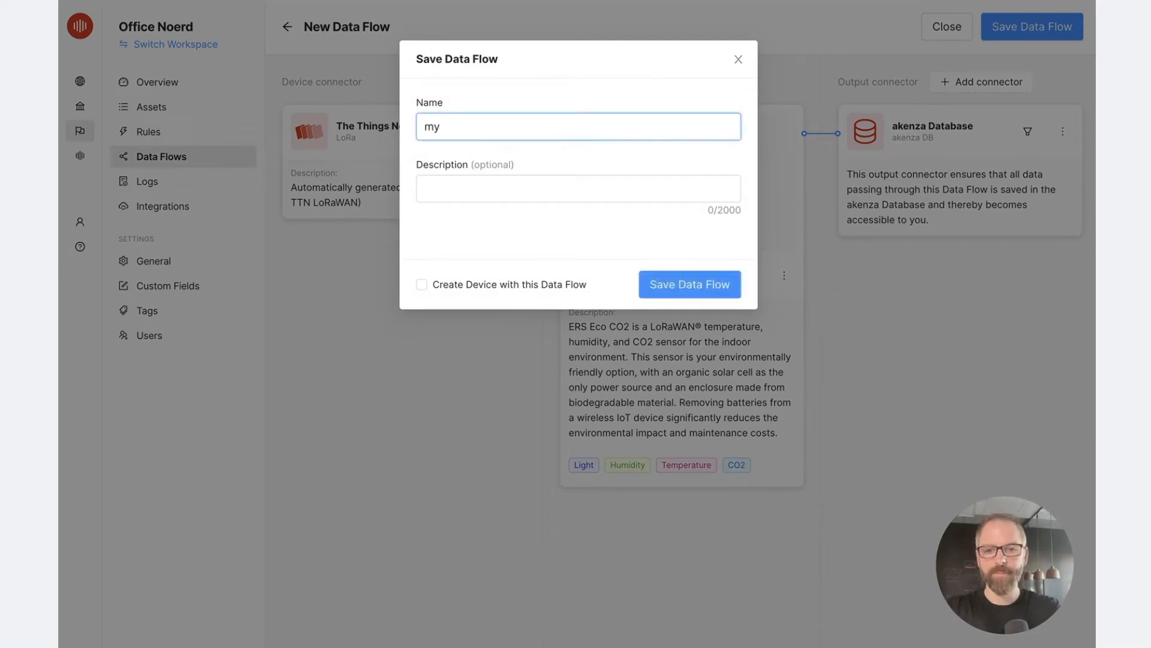
text(ElsysDF)
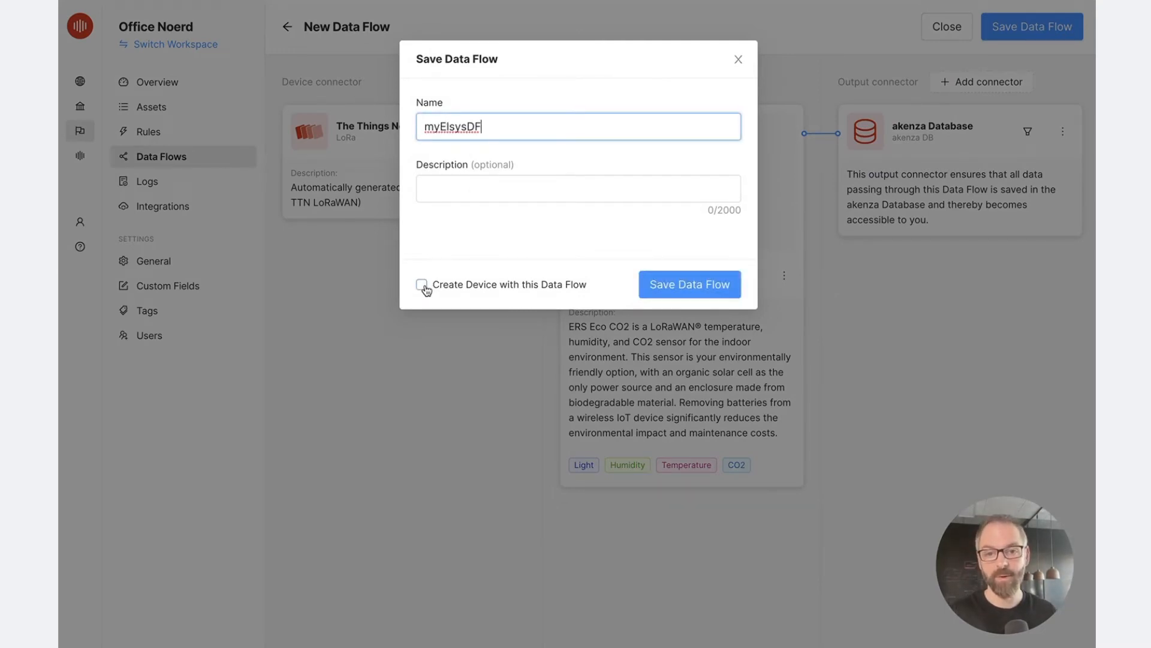
click(421, 284)
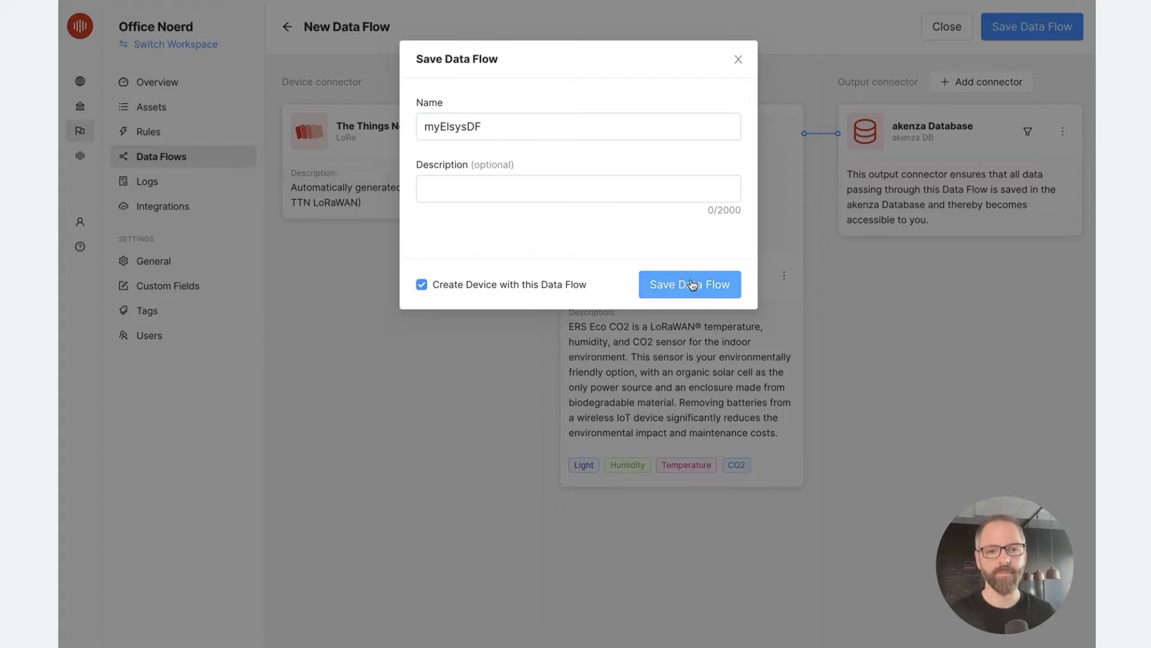
click(688, 284)
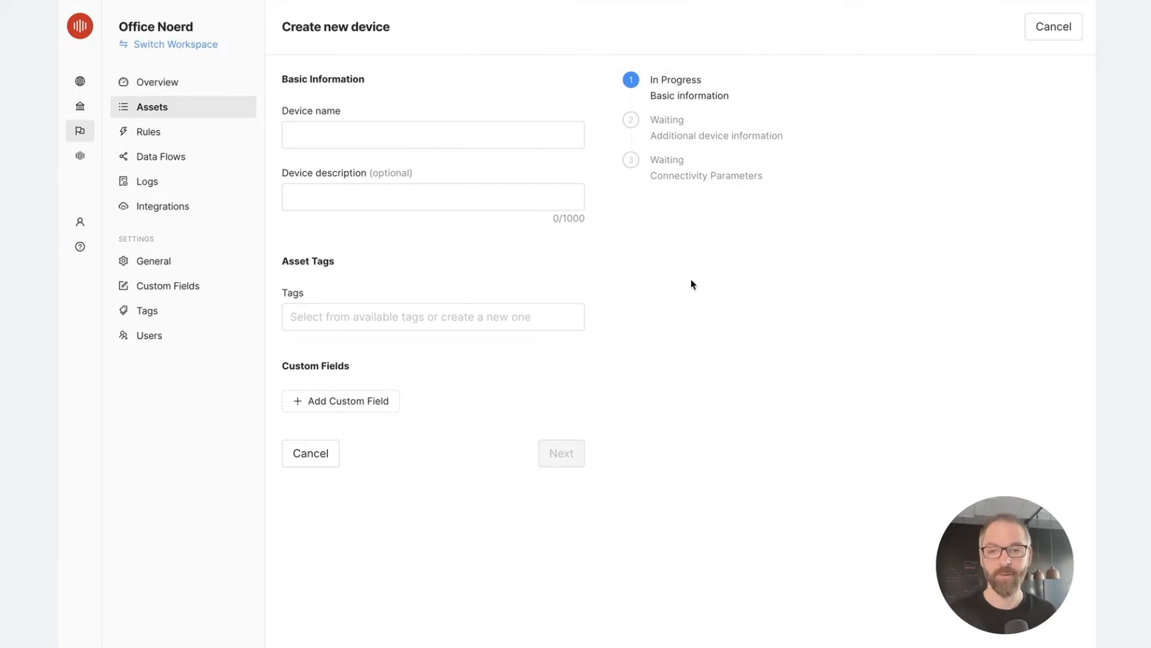
mouse_move(1075, 345)
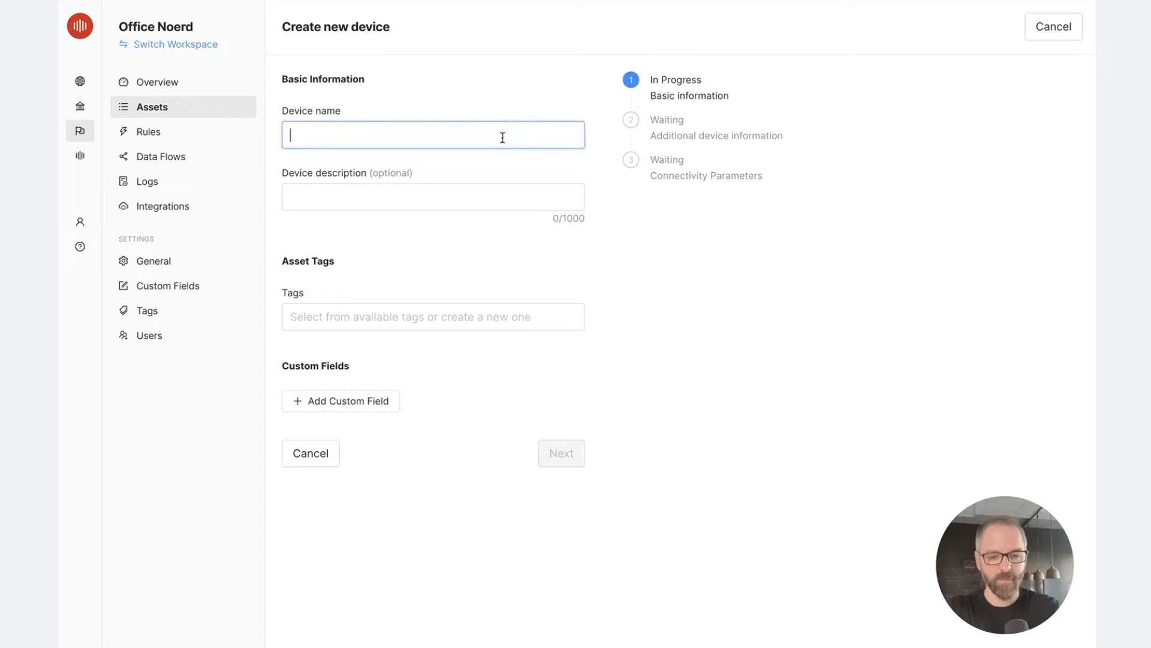
Step: Name the device myElsysDevice and add the Floor2 tag from the tag list
text(myElsysDevice)
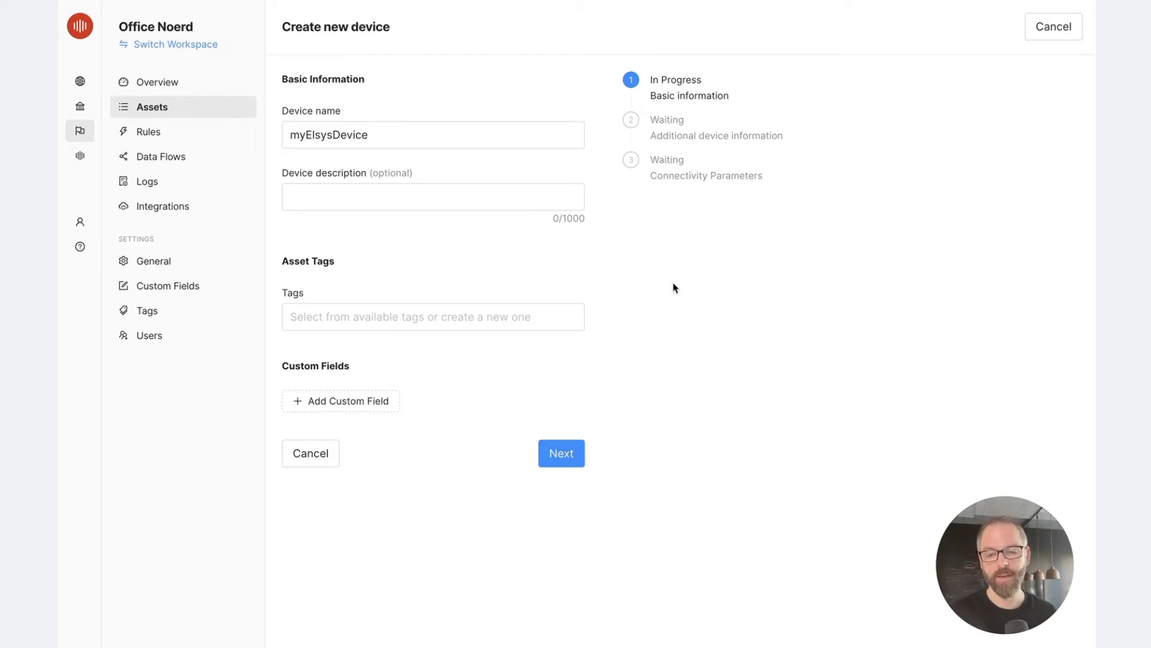
mouse_move(586, 294)
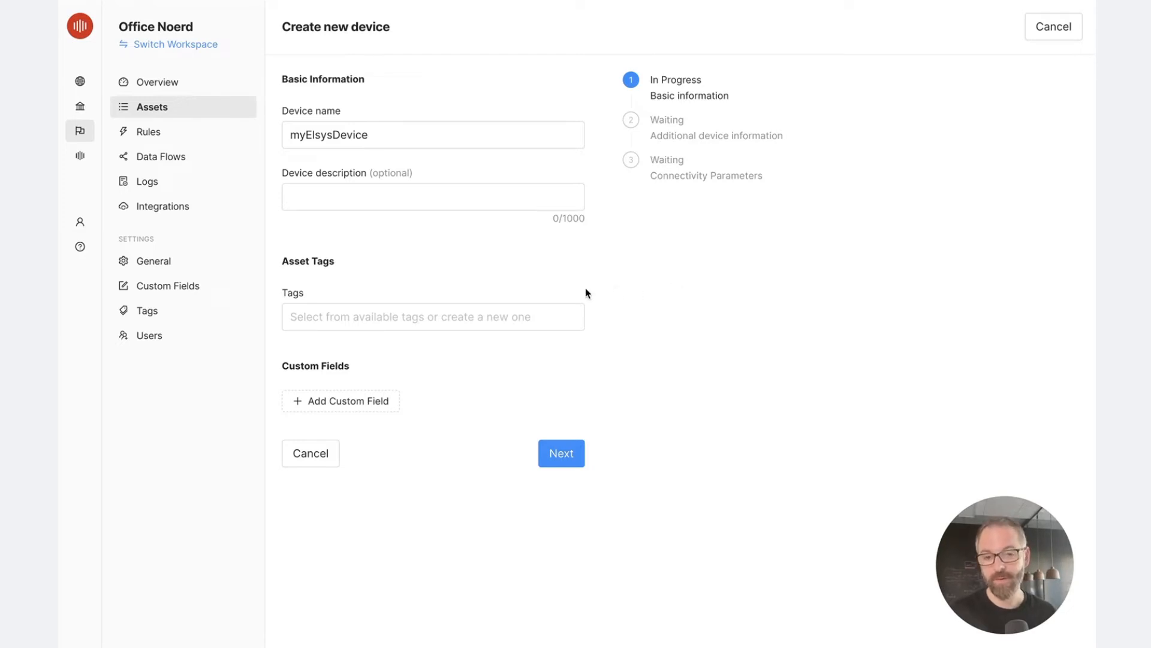
click(433, 317)
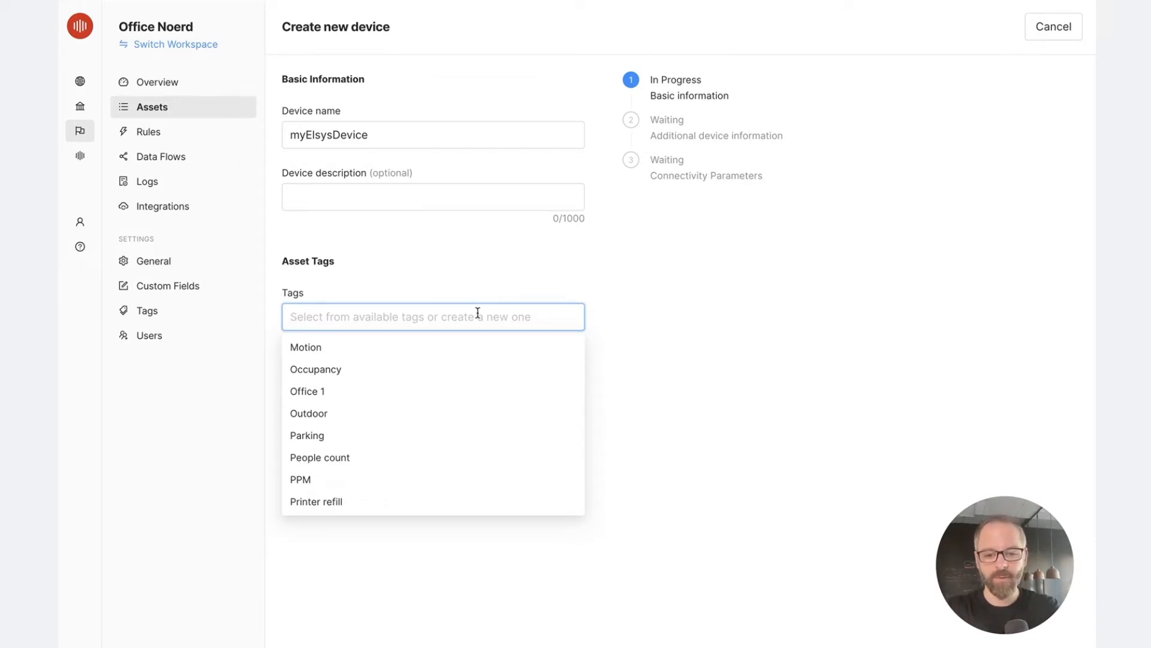
text(Floor)
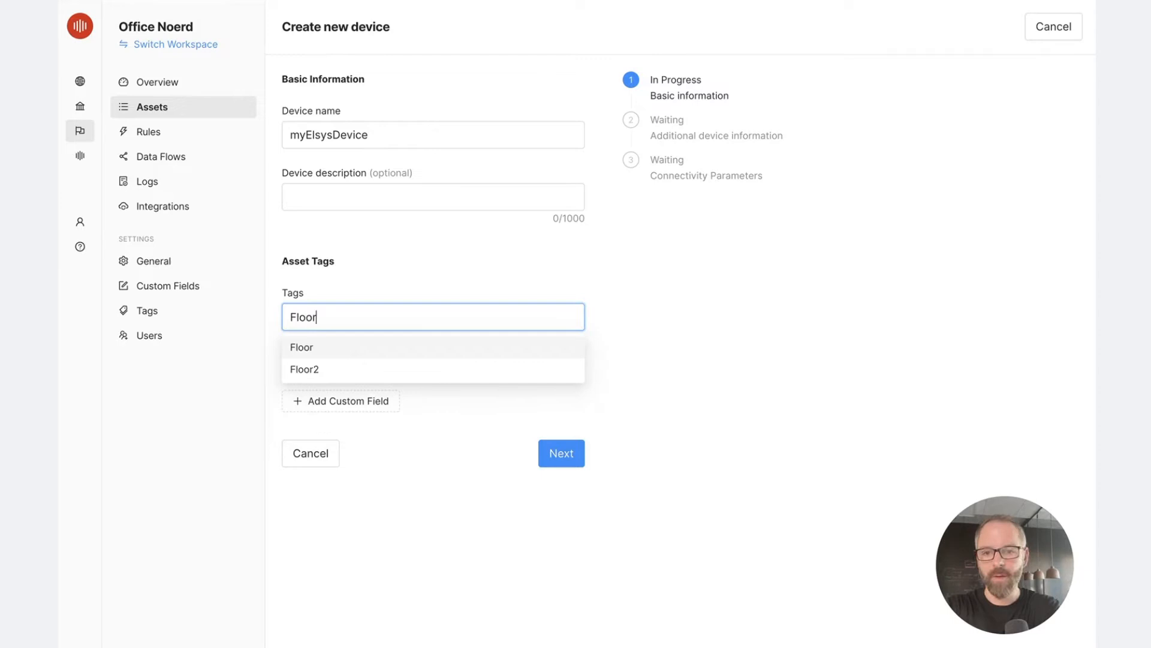
click(303, 369)
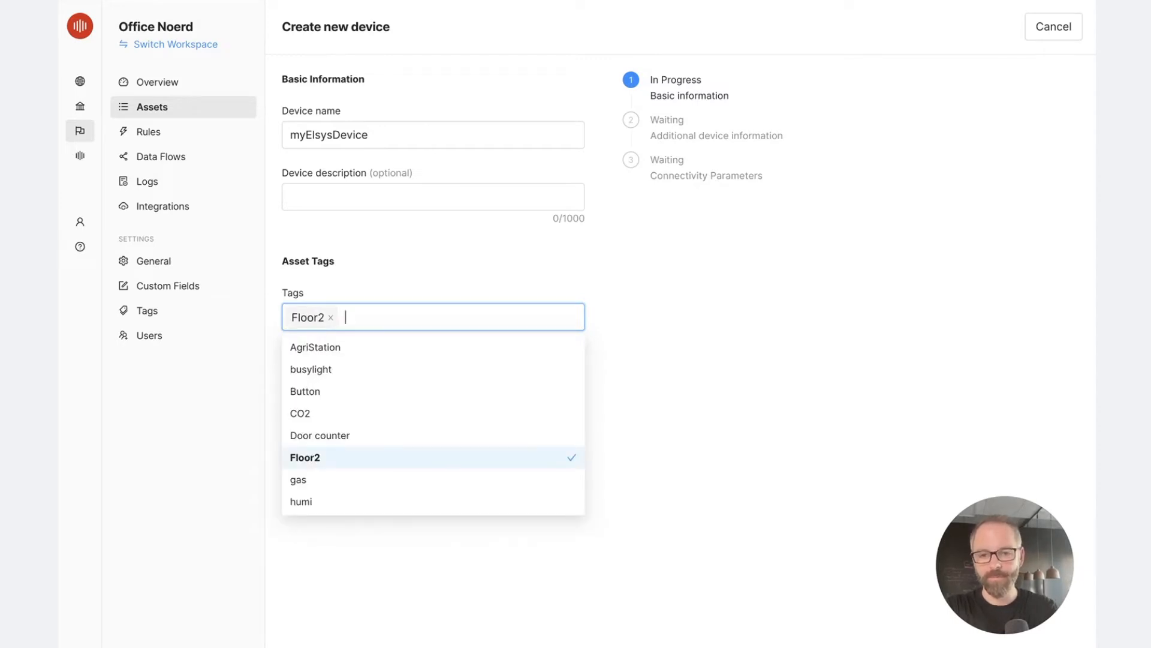
click(675, 369)
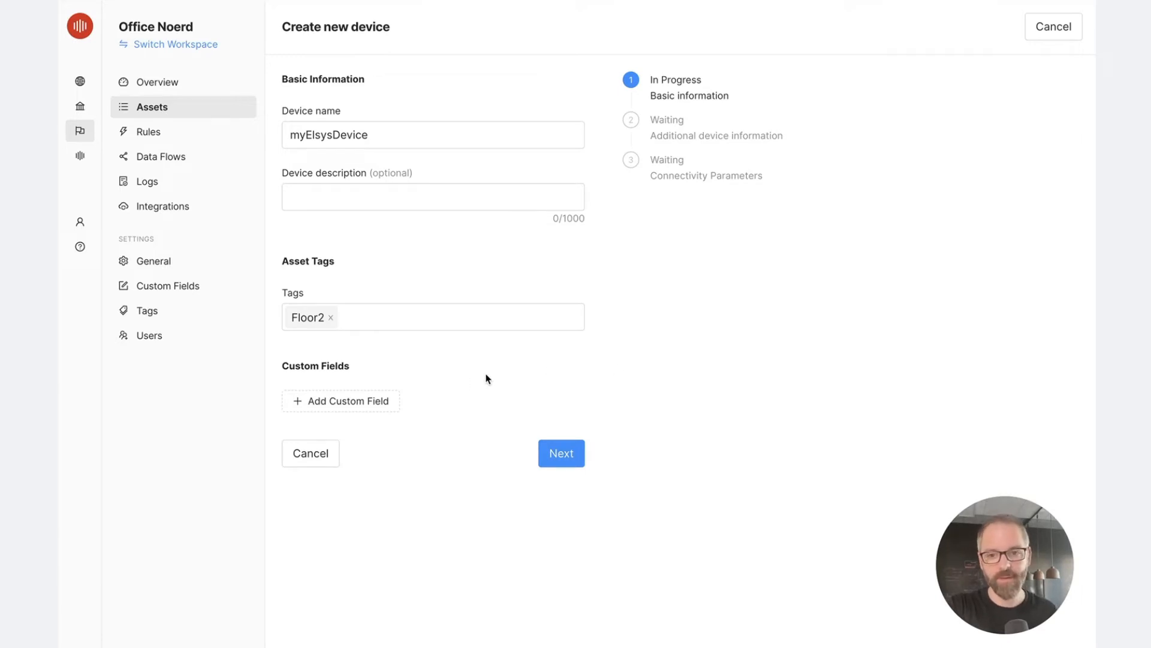
Step: Create a brand-new custom field mySerialNumber of type Number and add it to the form
click(339, 401)
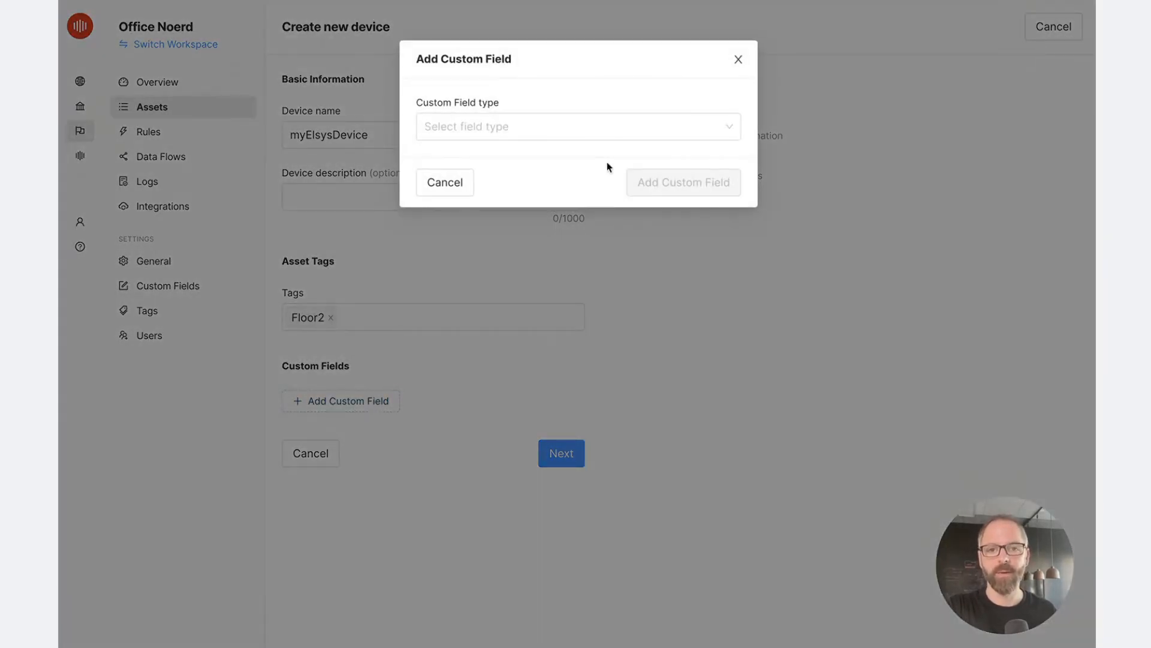
click(577, 126)
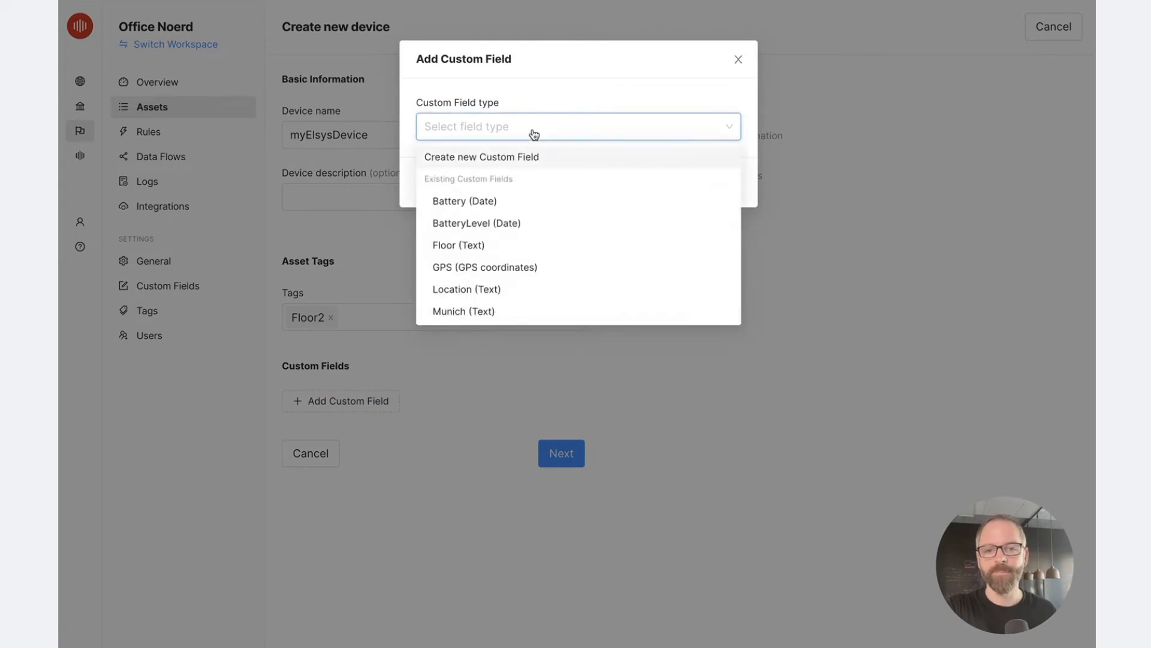
click(481, 156)
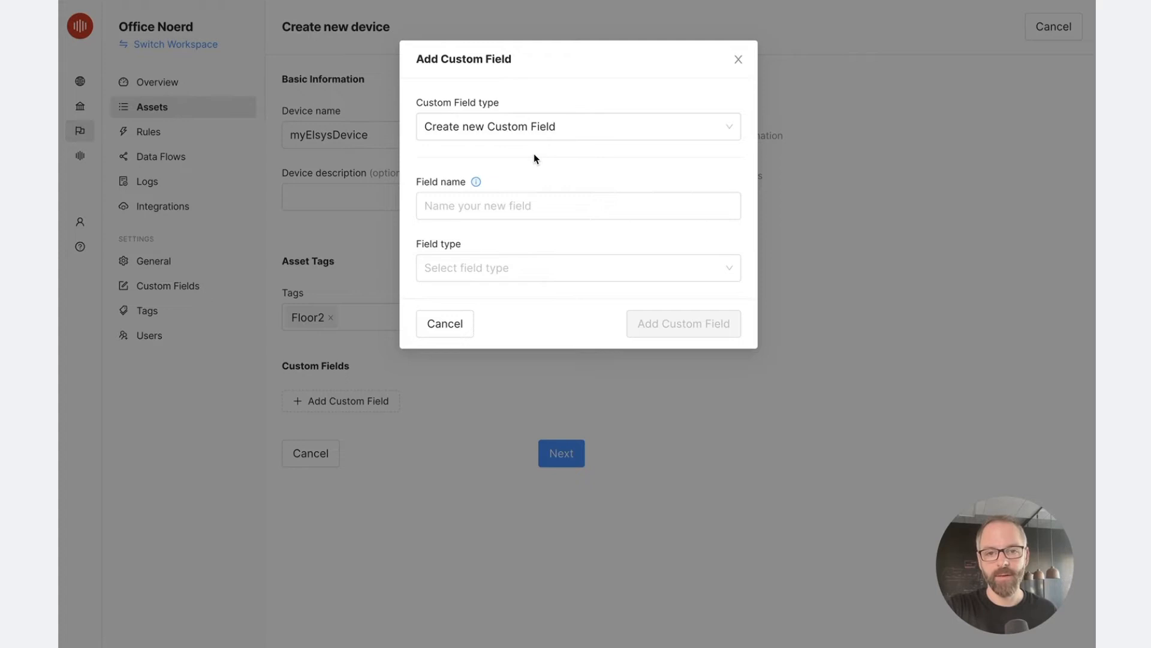
text(mySerialNumber)
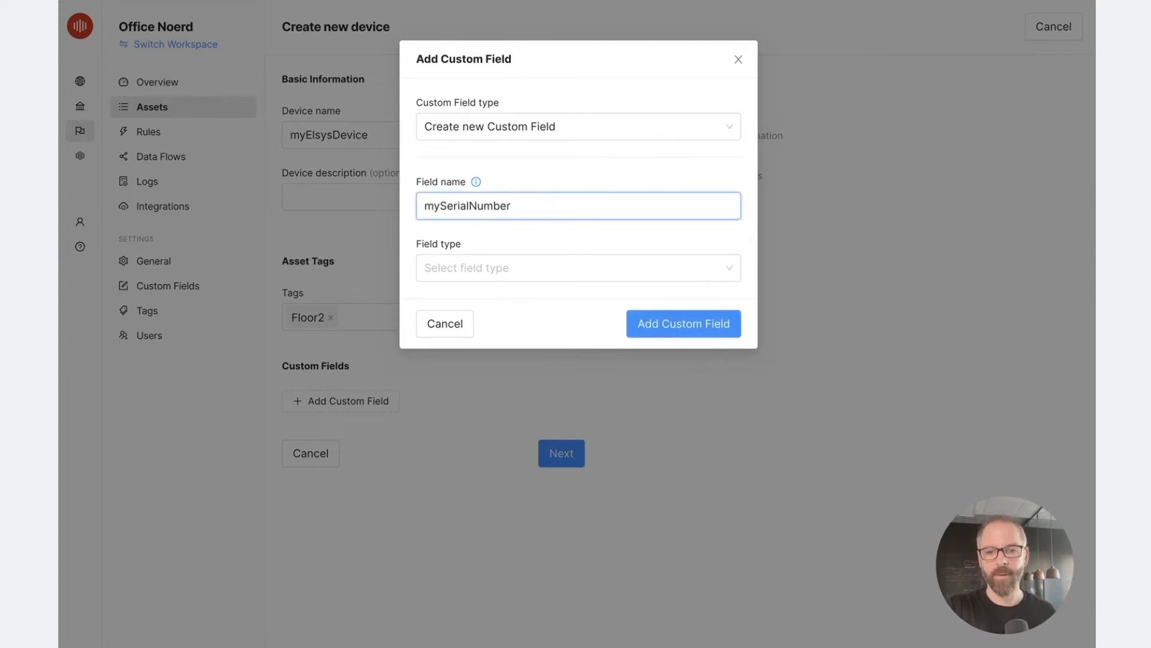
click(577, 267)
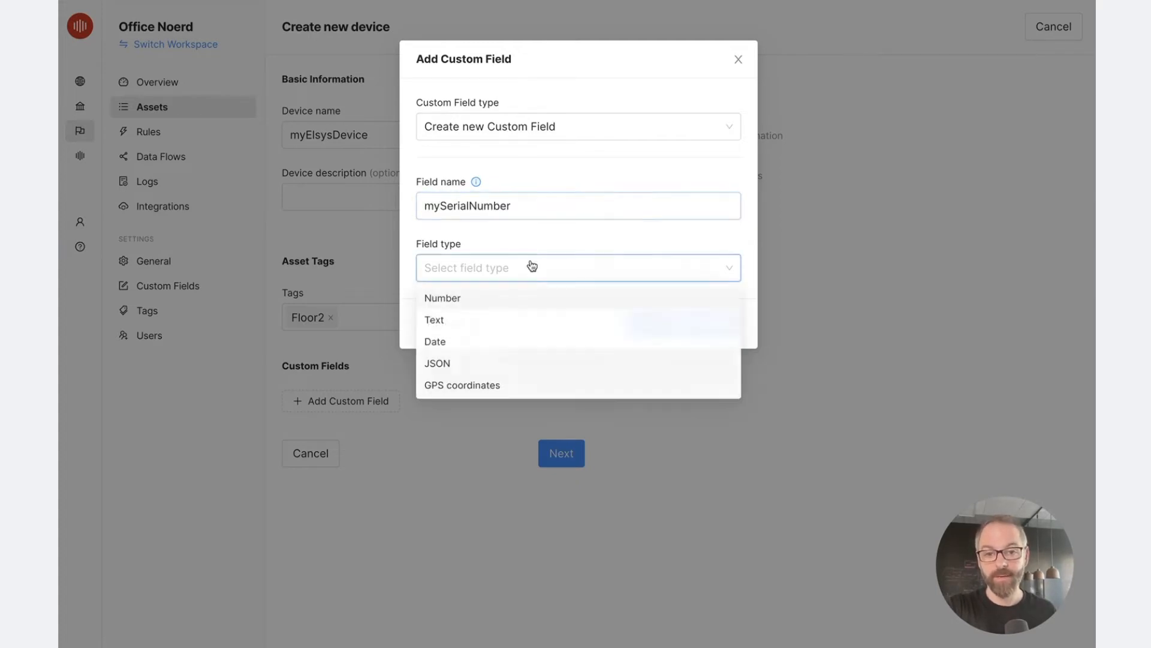
click(442, 297)
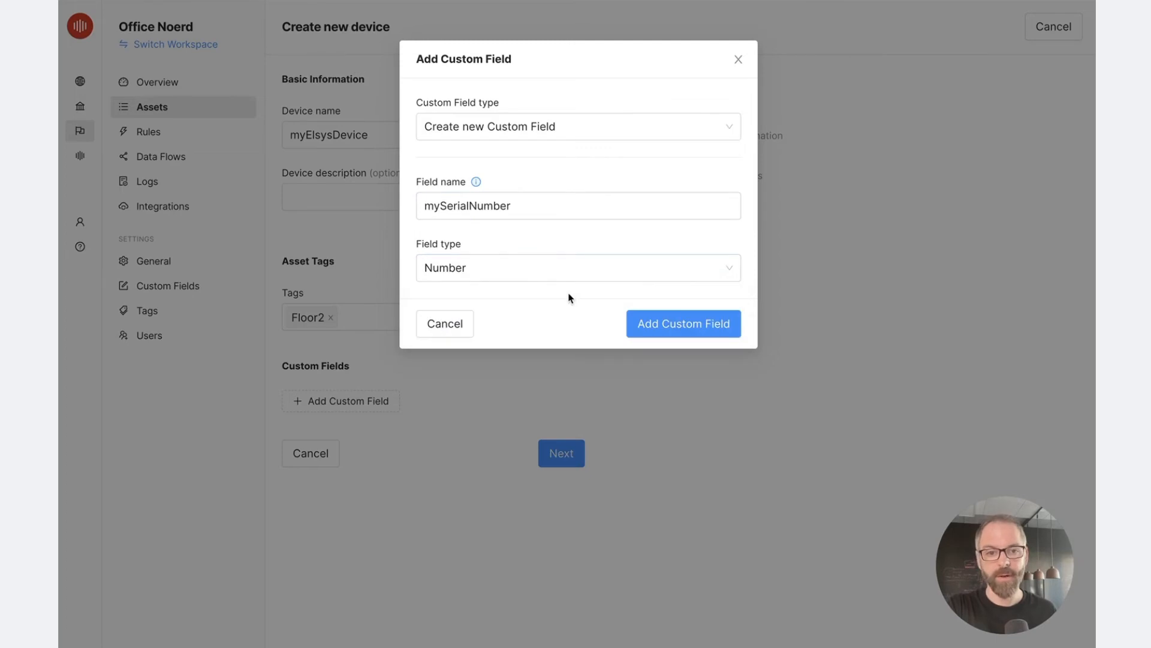
click(682, 323)
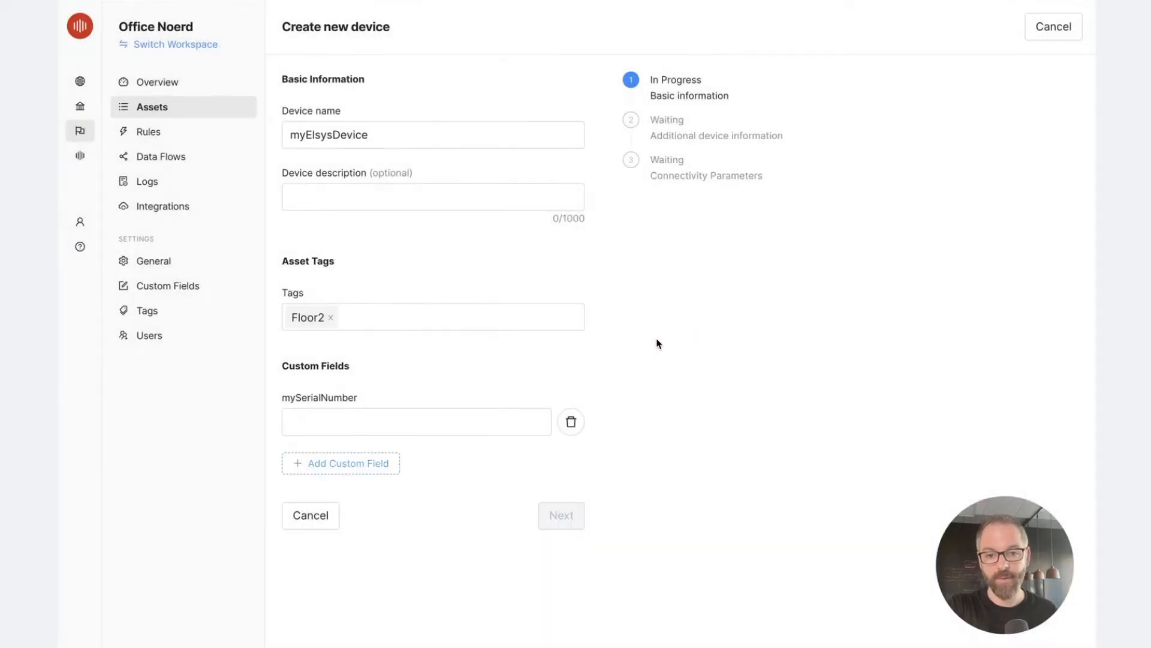
Step: Give mySerialNumber the value 123 and advance to additional device information
click(416, 421)
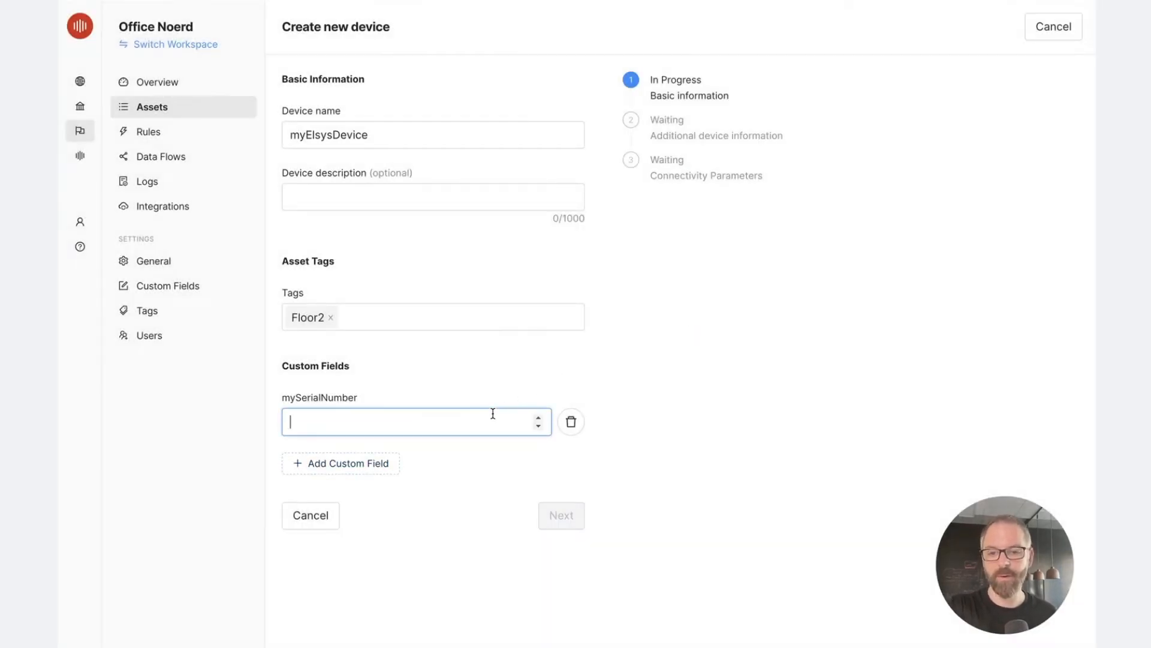
text(123)
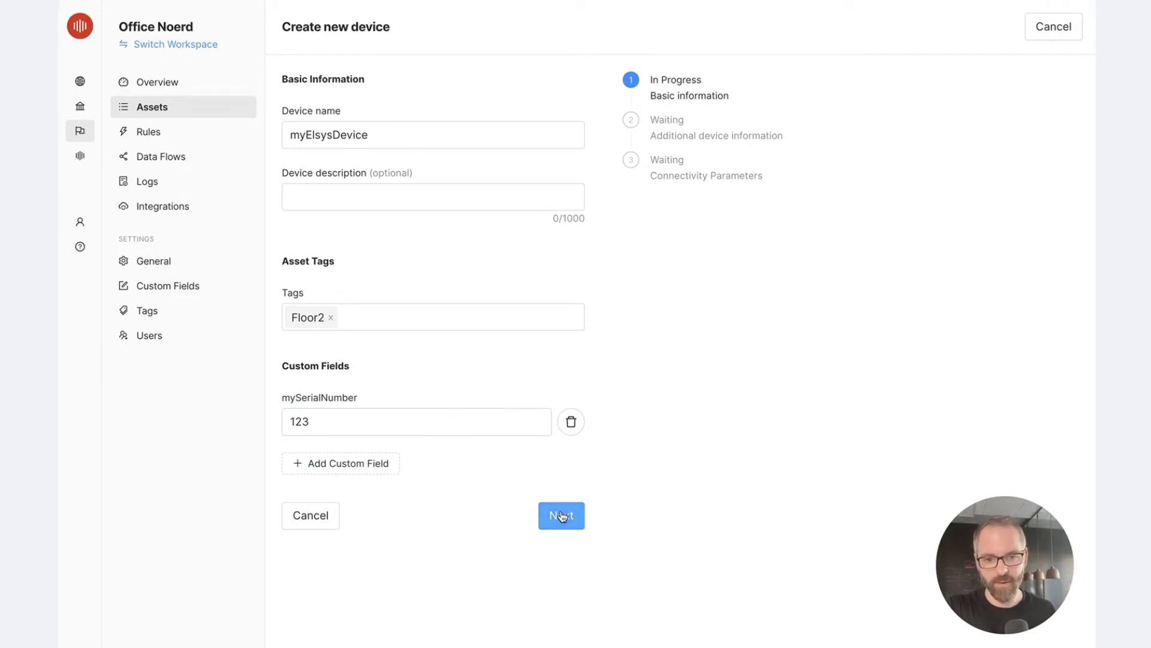
click(560, 515)
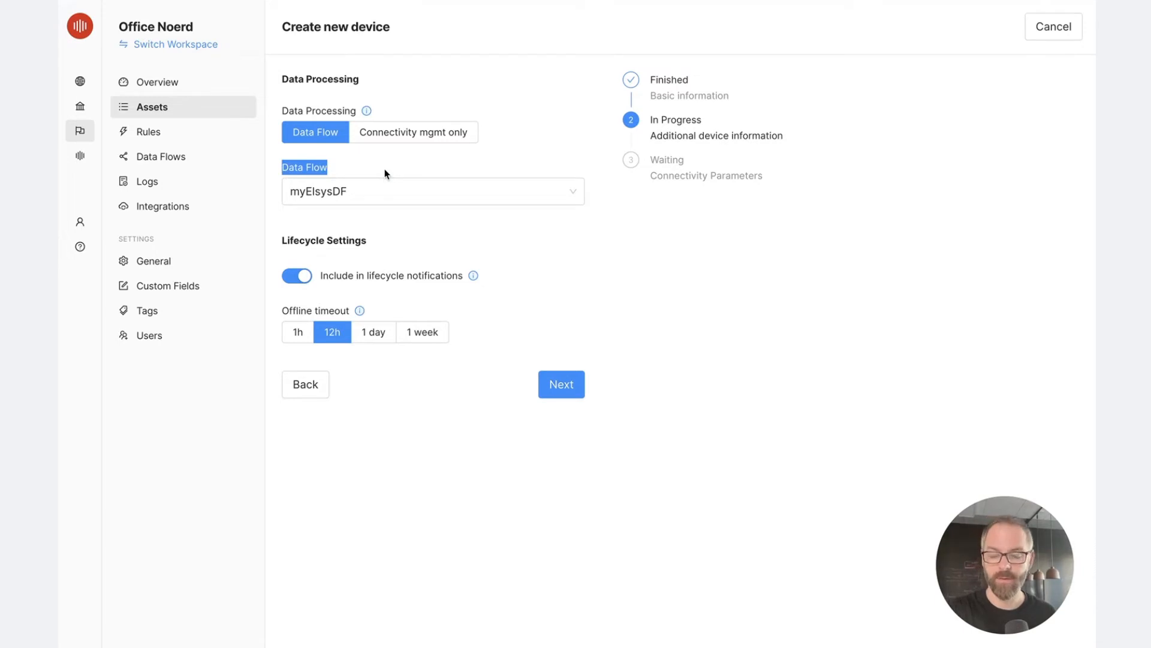
mouse_move(365, 239)
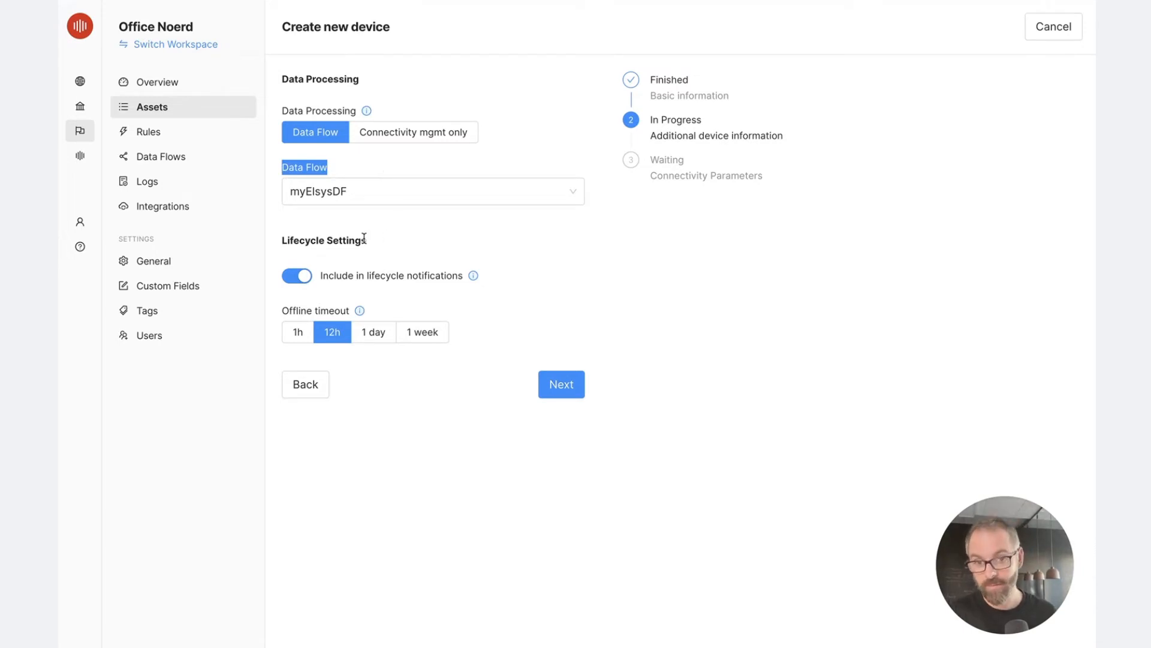
mouse_move(373, 246)
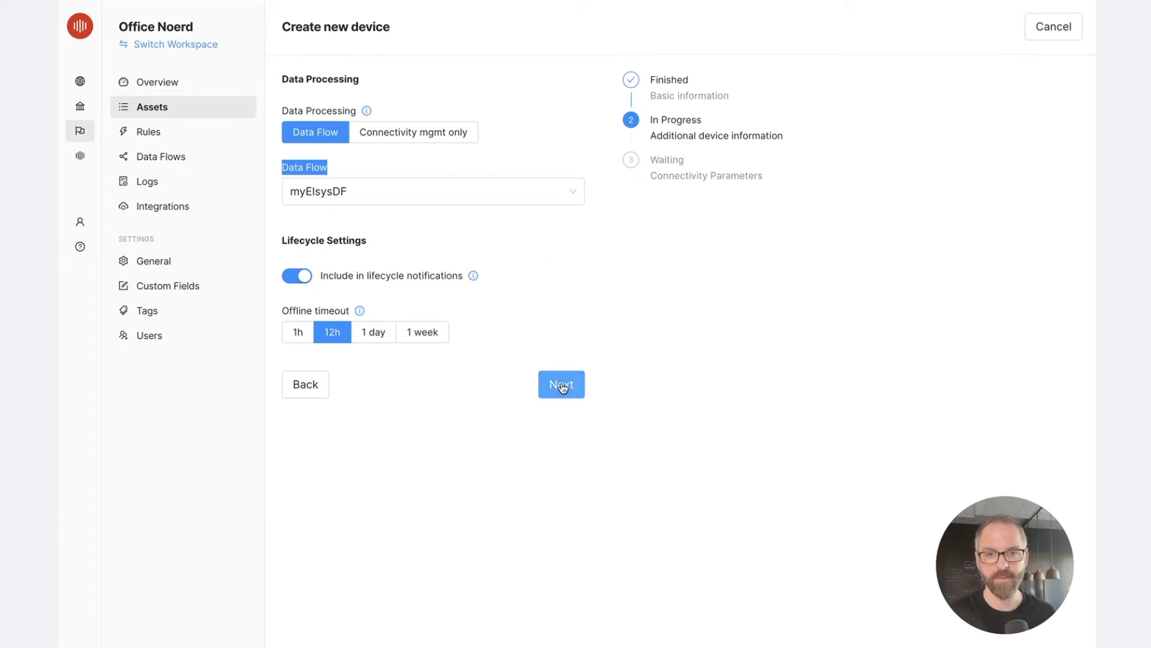
Step: Keep data flow myElsysDF and lifecycle settings unchanged, advancing to Connectivity Parameters
click(560, 384)
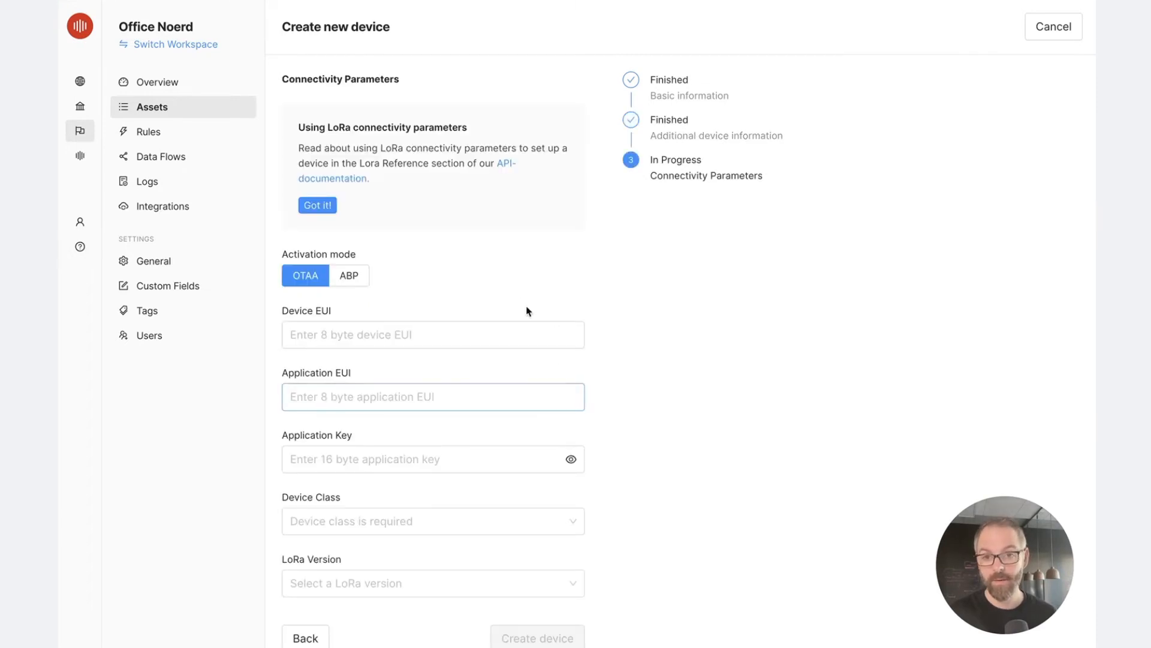
click(316, 205)
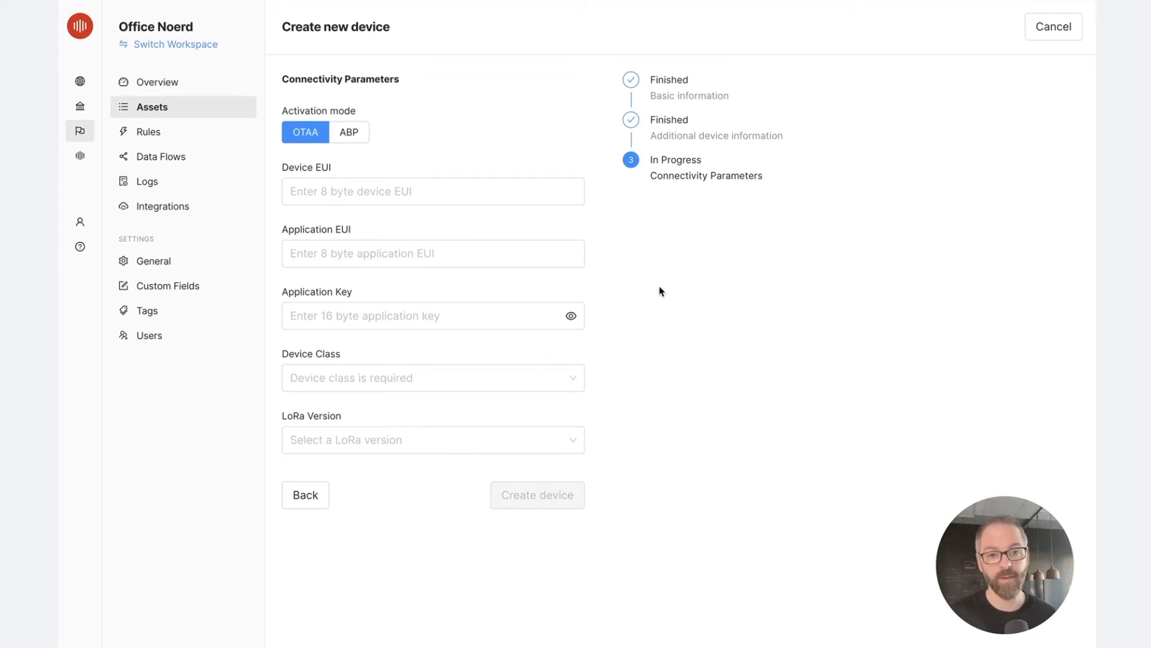
mouse_move(293, 167)
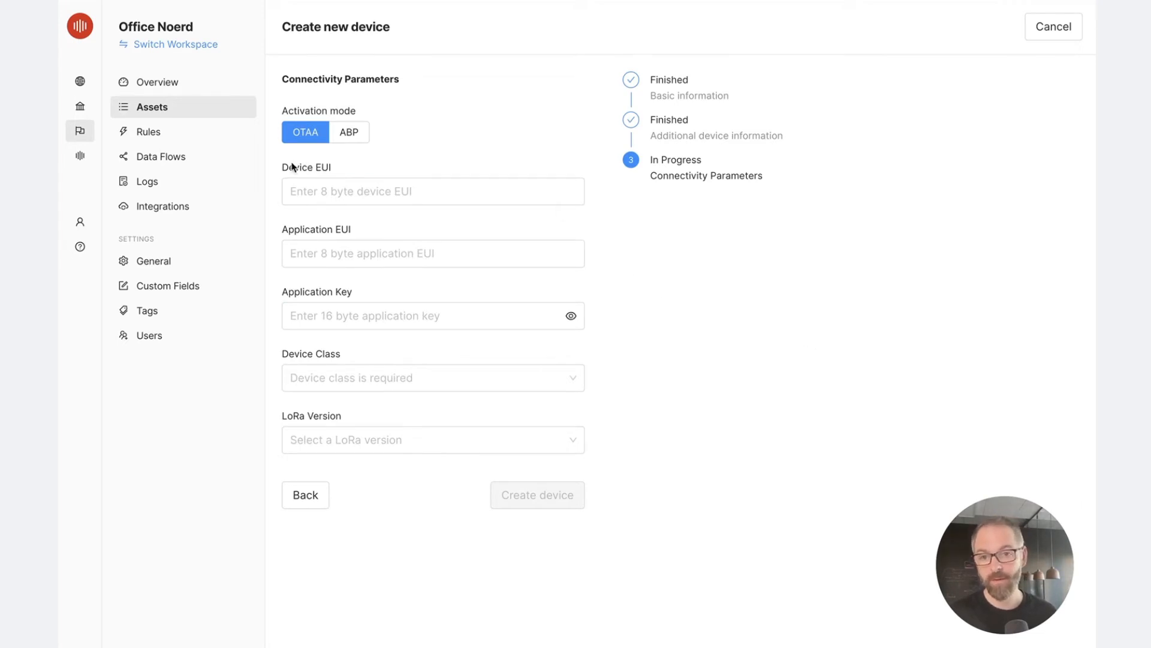
double_click(306, 168)
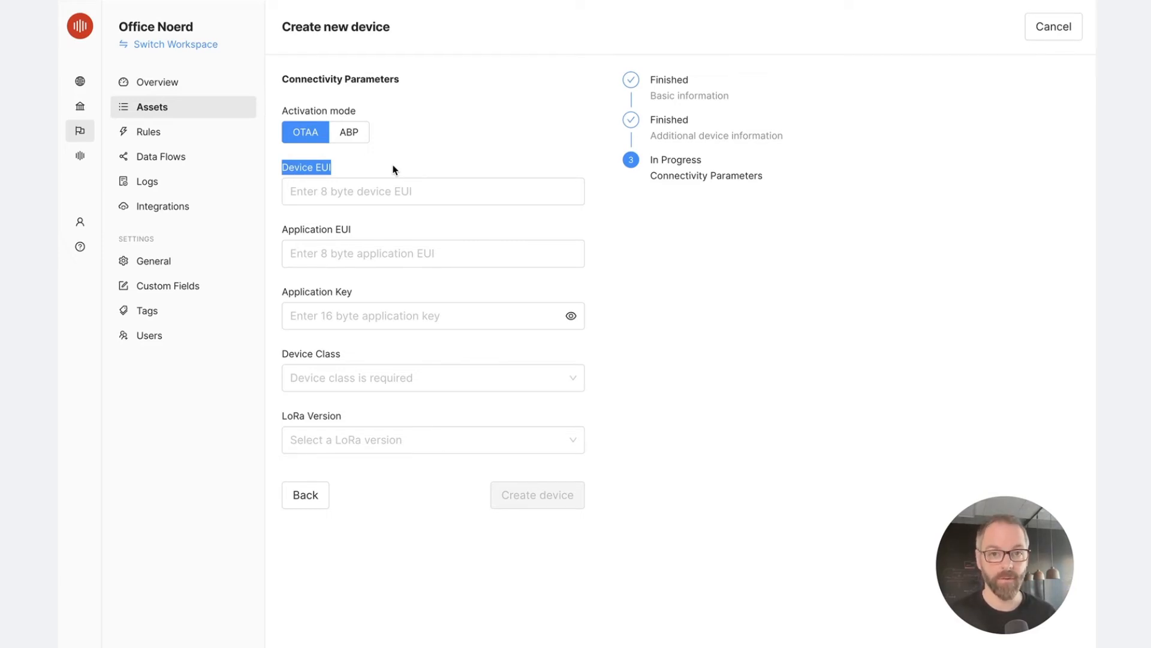
text(A81758FFFE08AAF5)
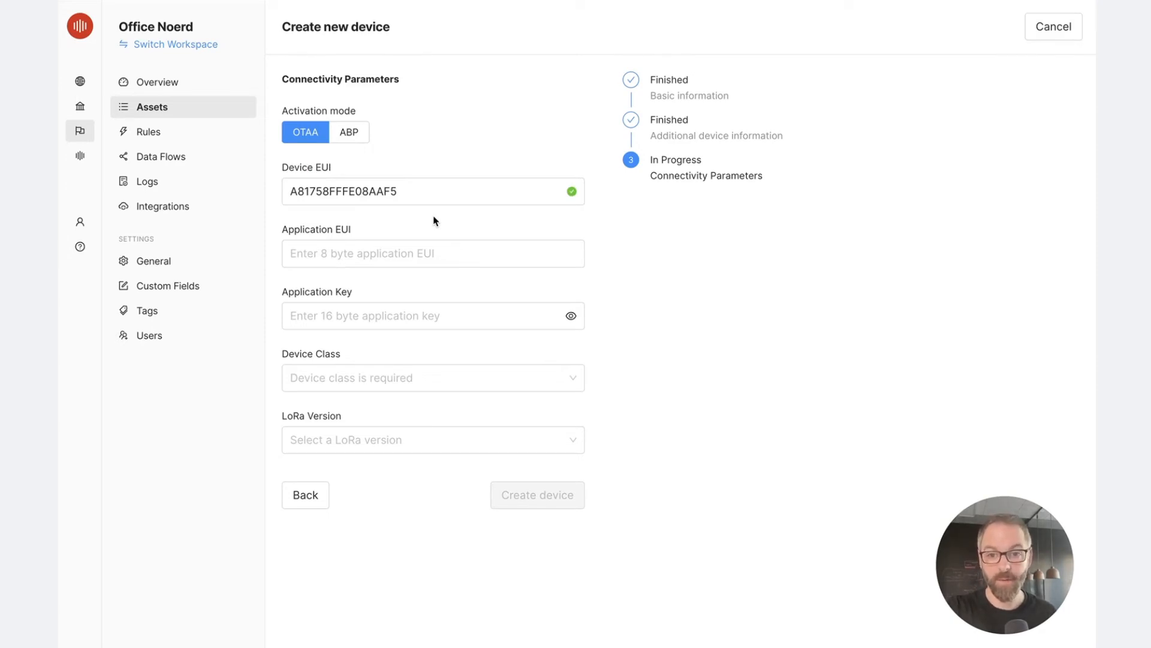
text(0000000000000000)
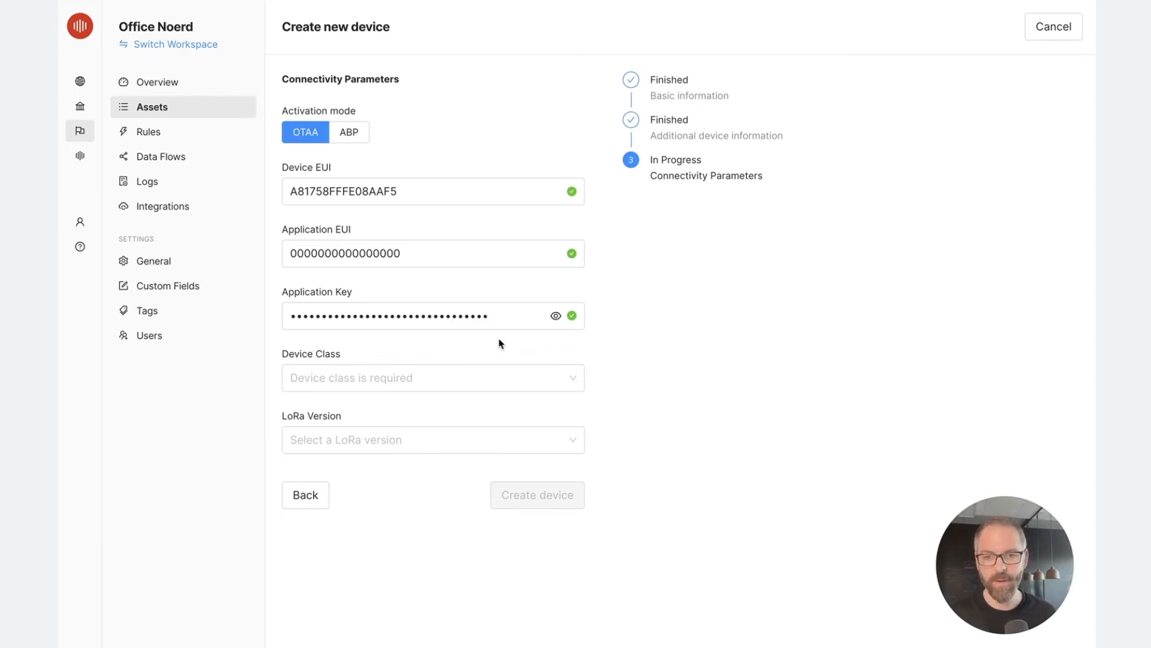
Step: Set Device Class to Class A and LoRa Version to v1.0.3
click(433, 378)
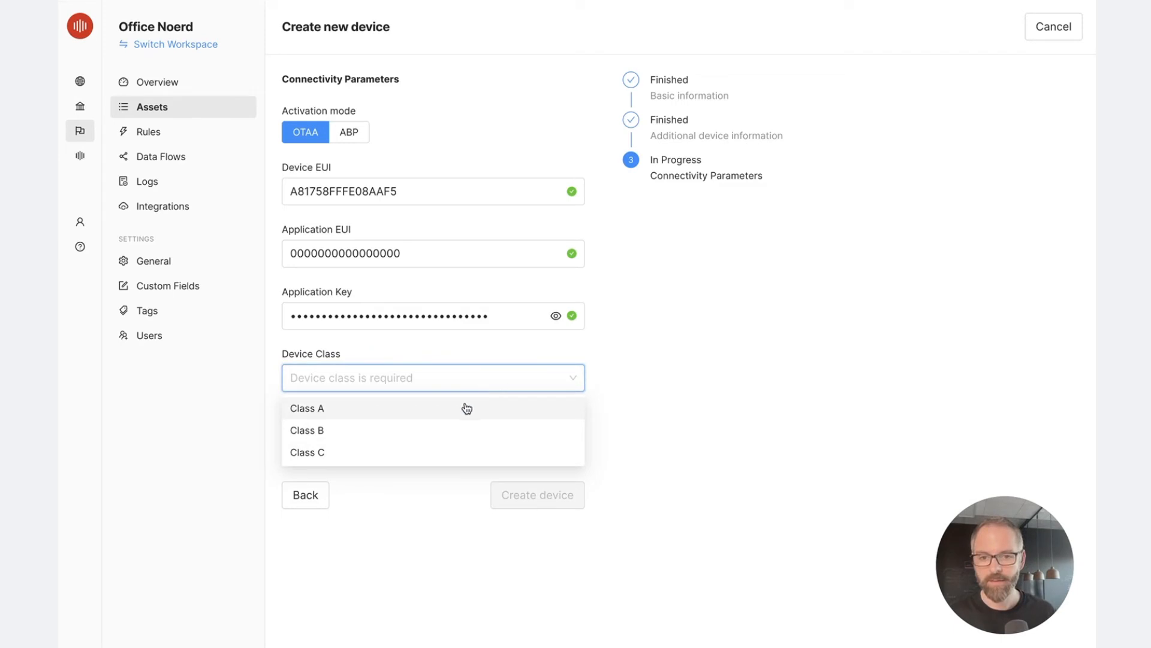
click(307, 408)
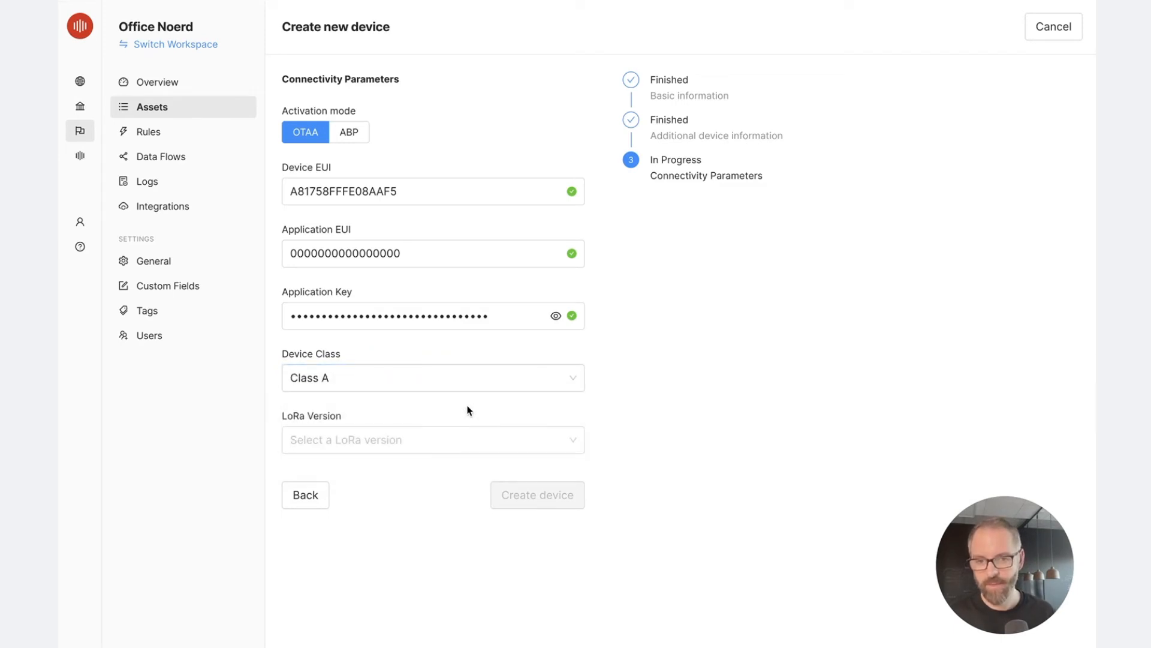
click(433, 439)
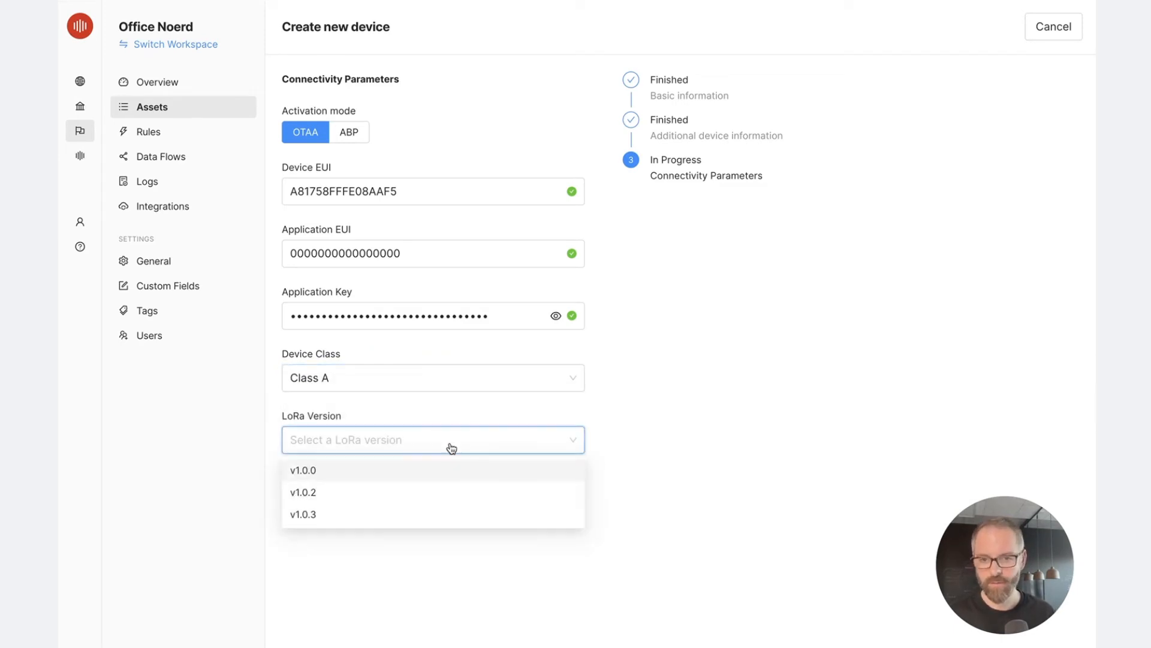
click(302, 515)
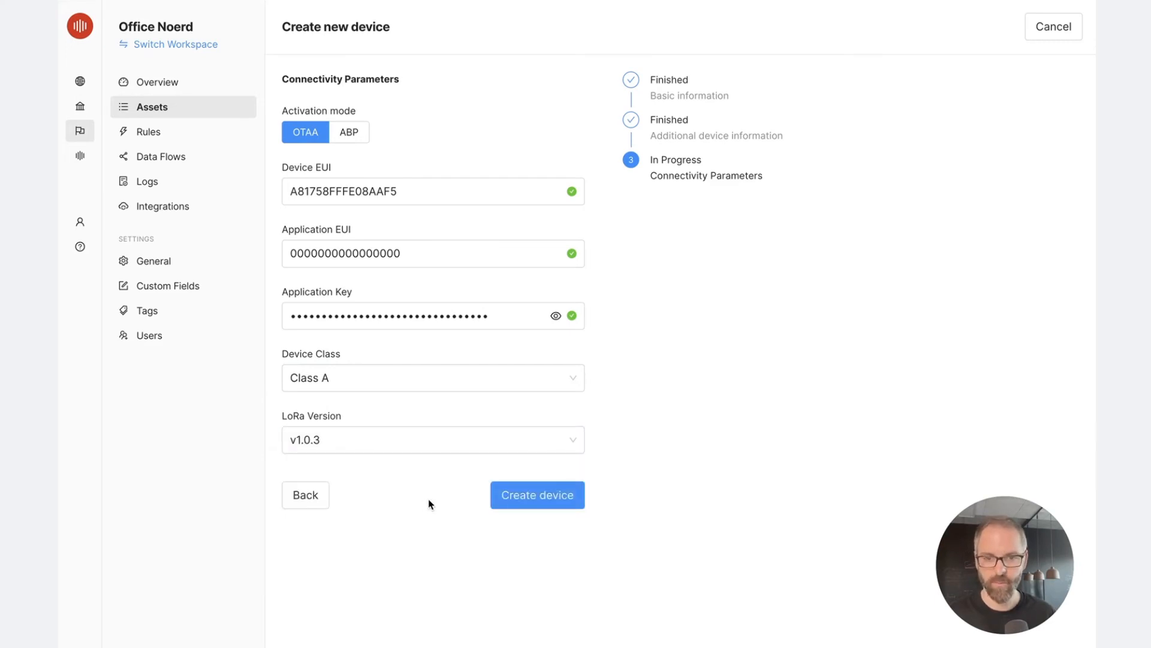
mouse_move(448, 526)
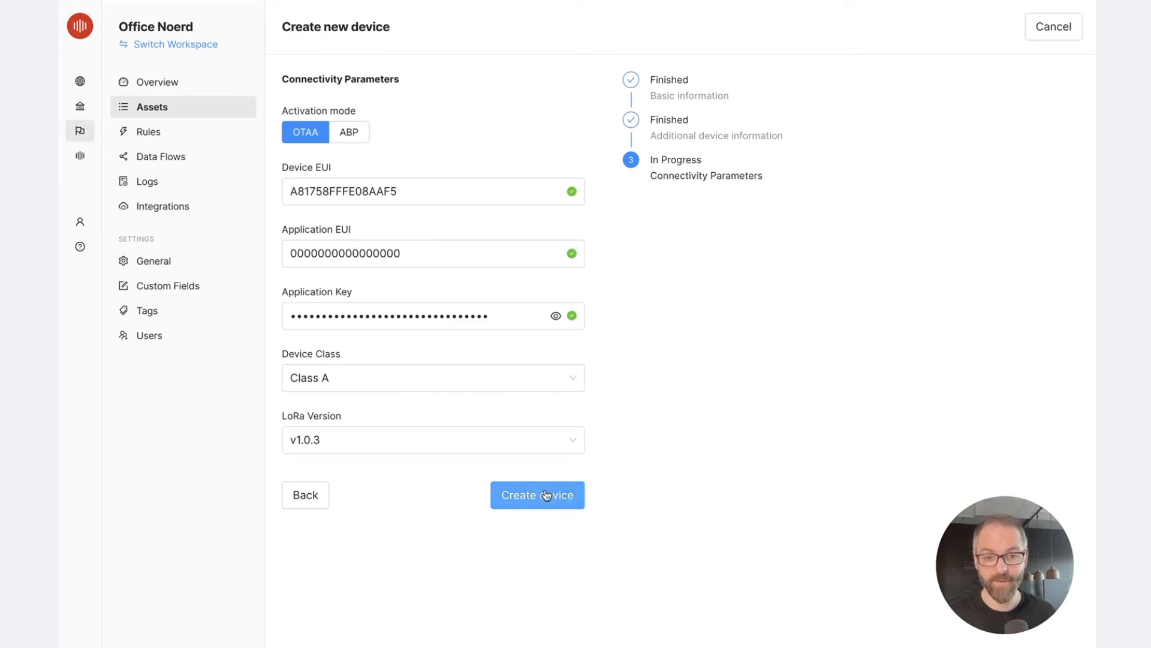
Step: Create the device and confirm, landing in the asset inventory
click(537, 494)
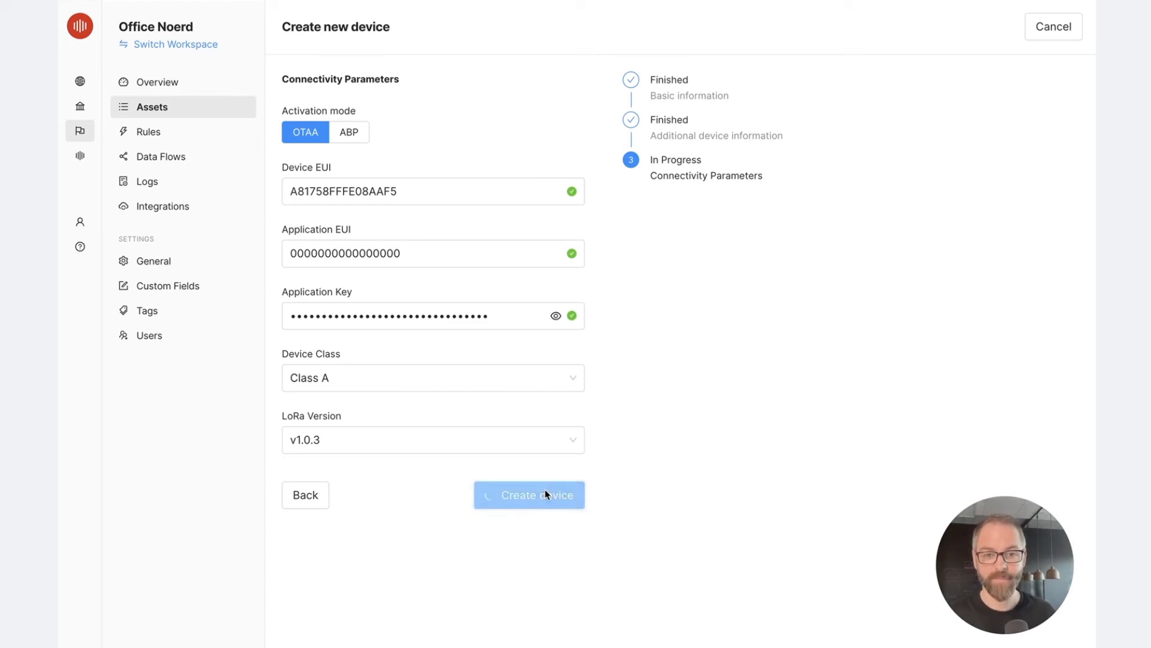
click(529, 494)
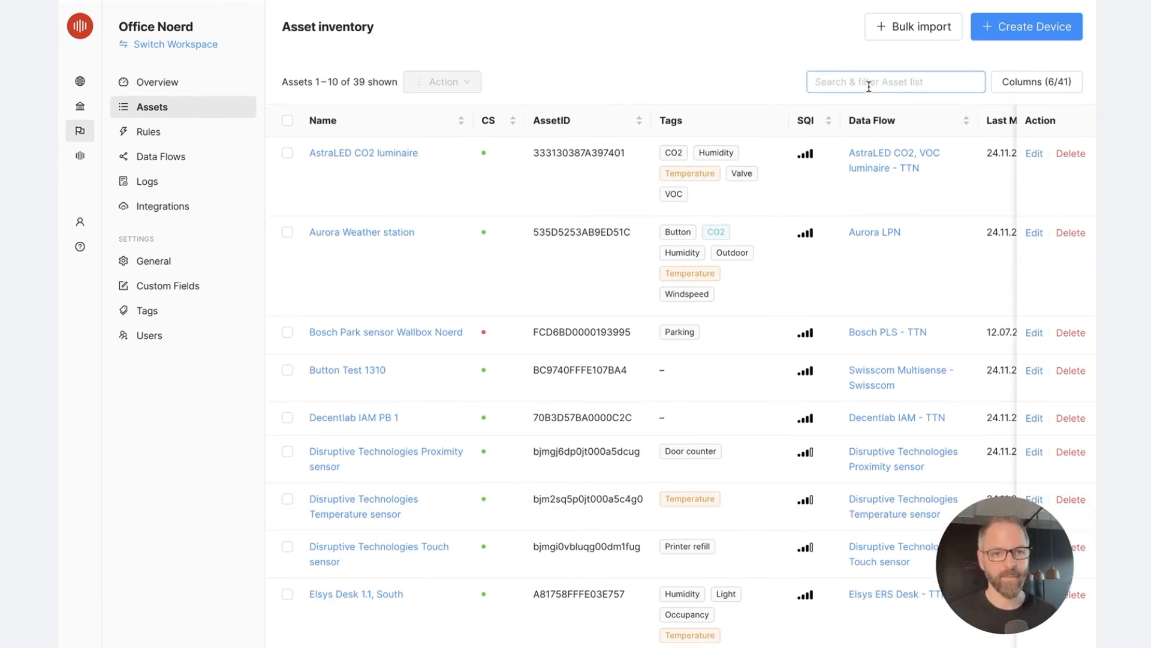
Step: Filter the asset inventory by the myElsysDF data flow and view myElsysDevice's details
text(my)
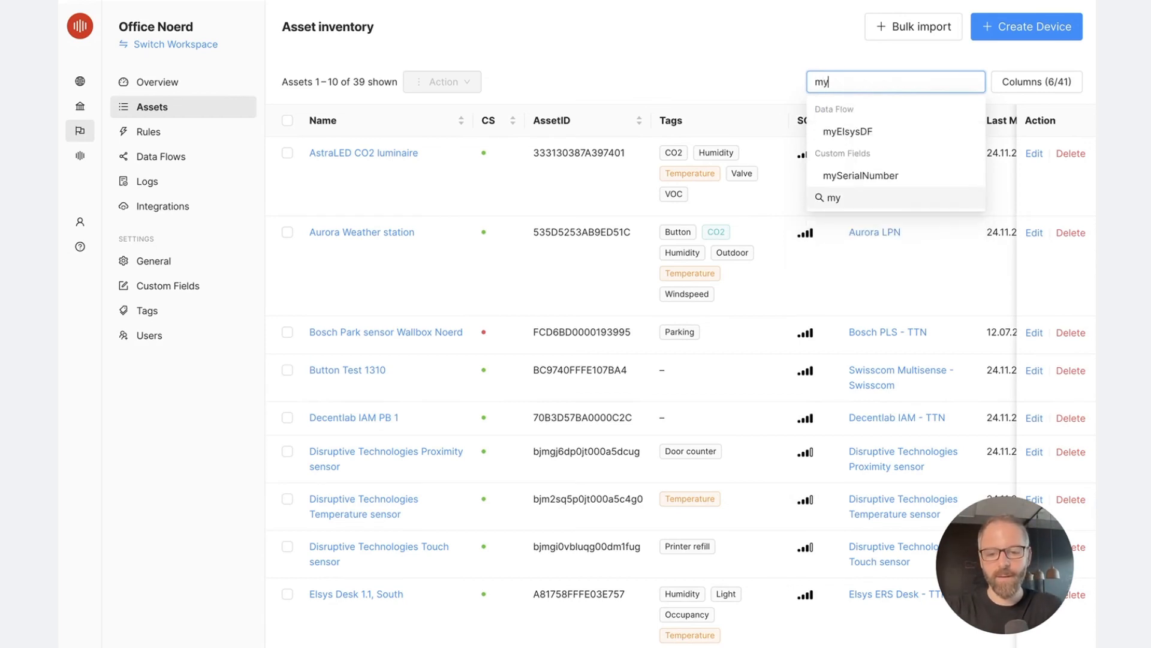
text(El)
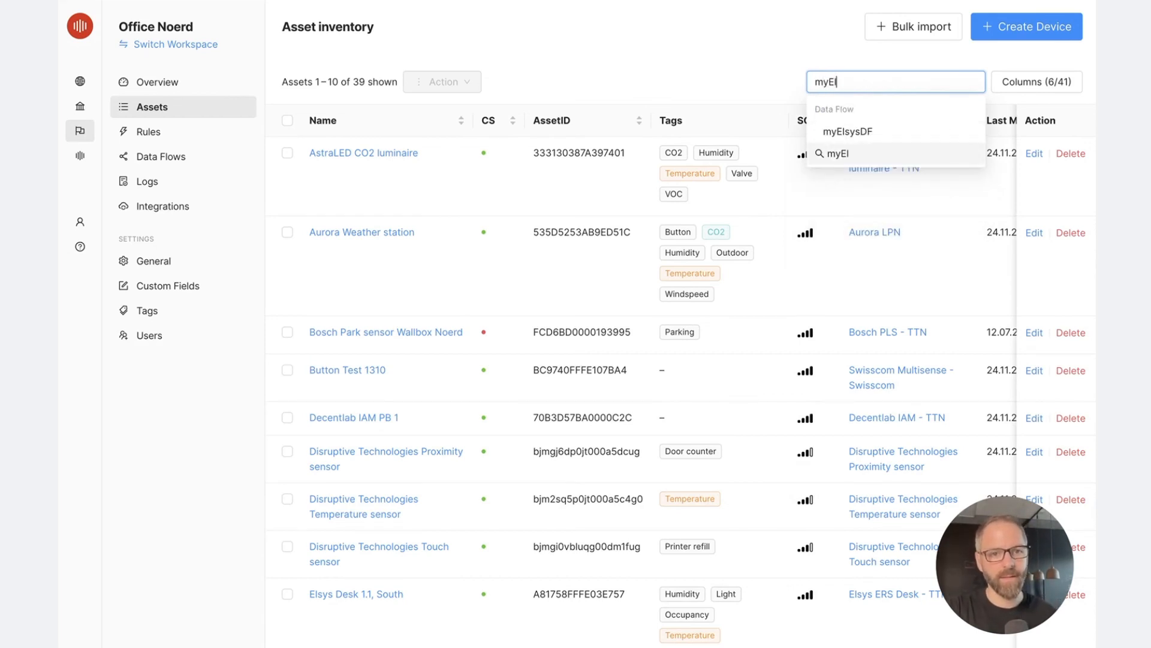
click(848, 132)
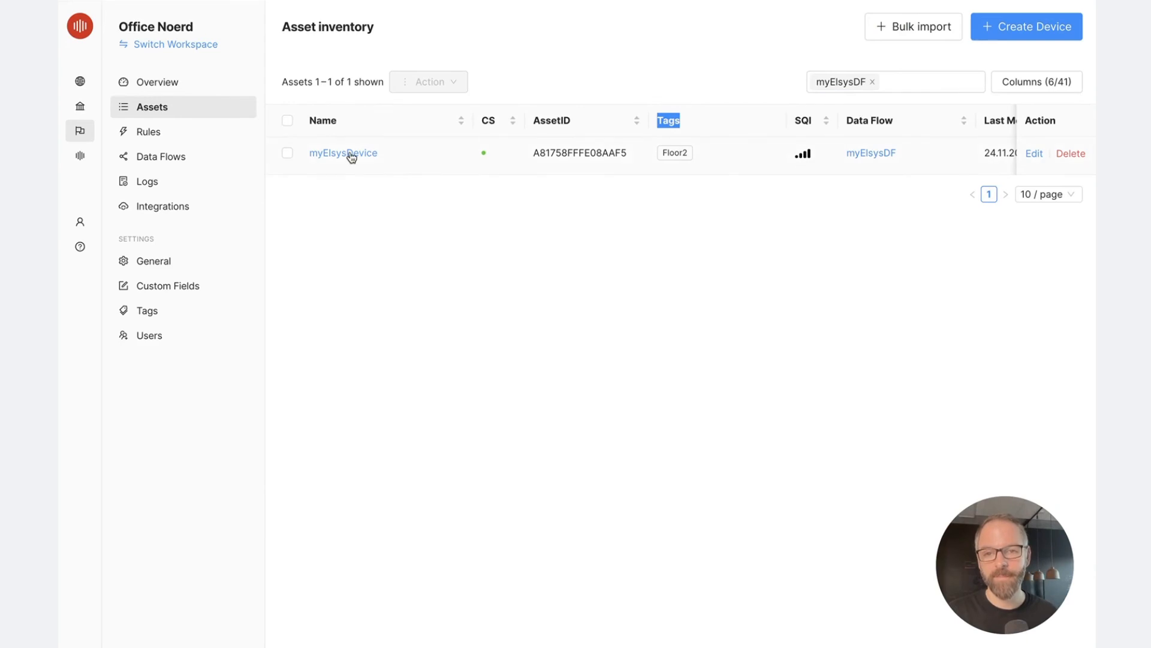
click(342, 152)
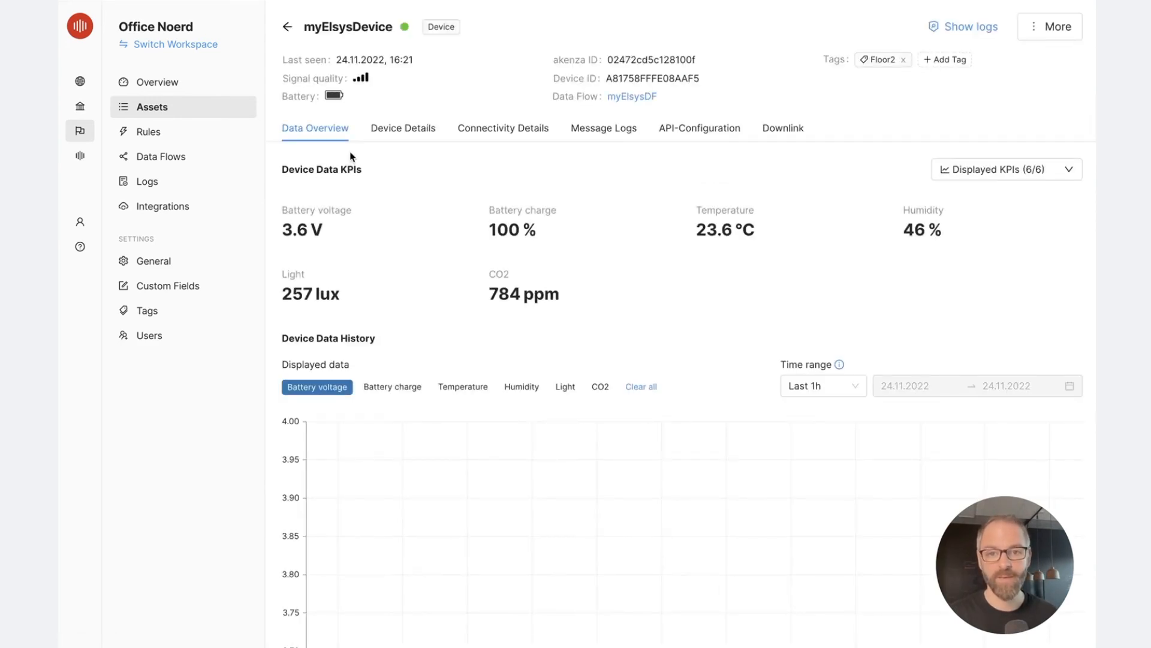
mouse_move(403, 128)
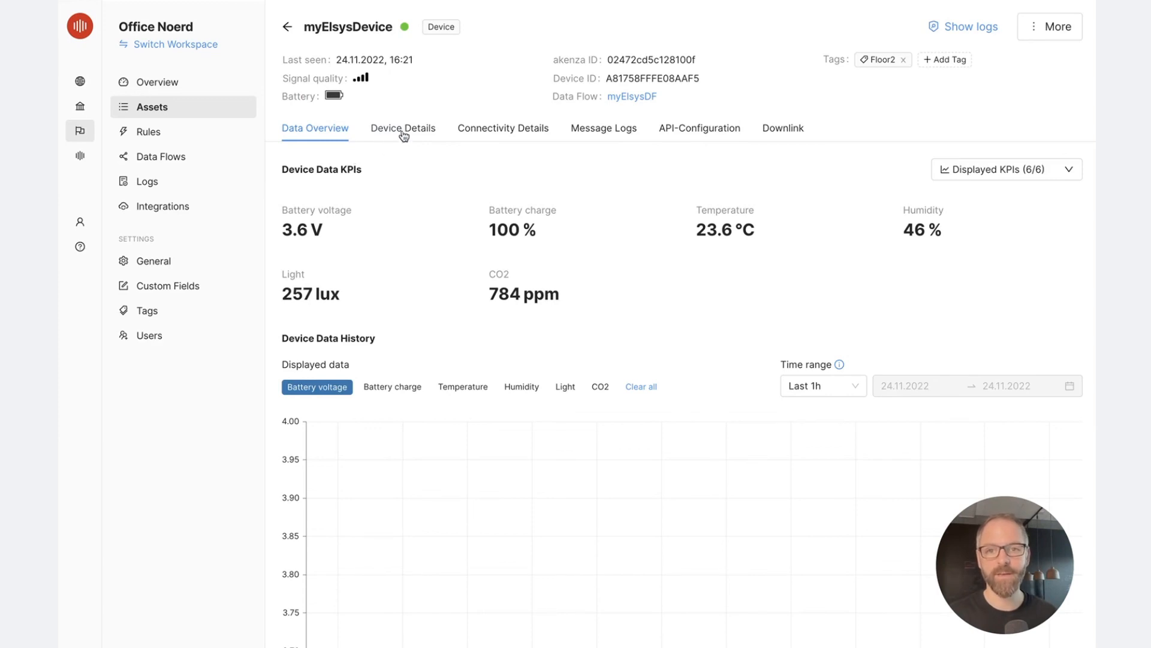
mouse_move(821, 76)
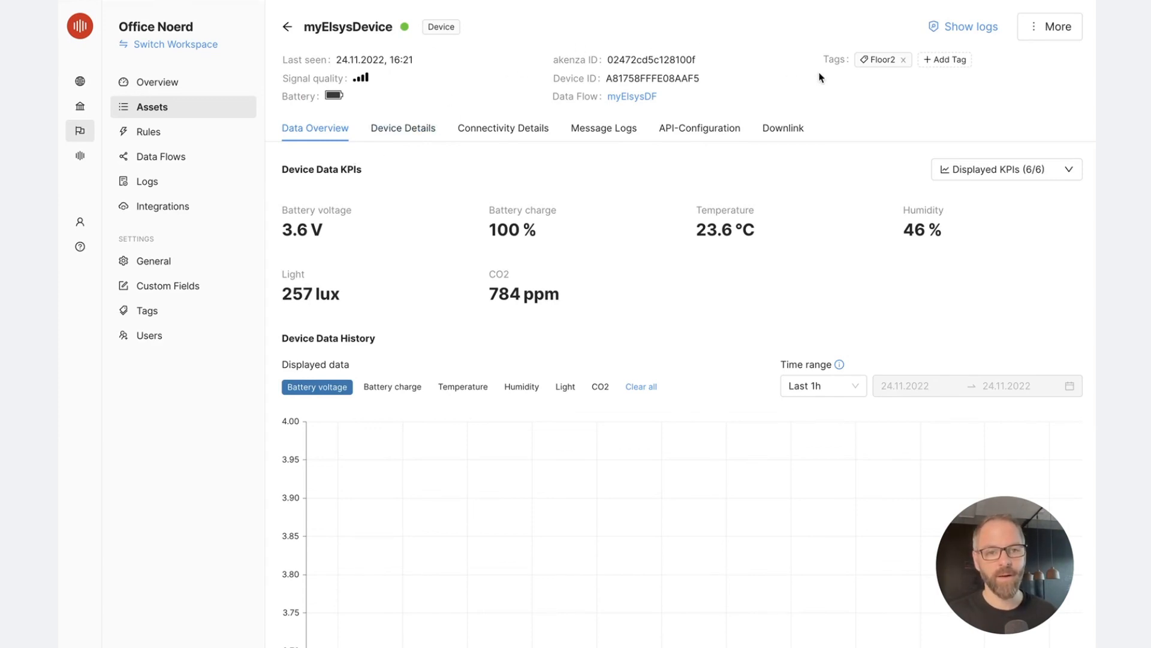
mouse_move(874, 94)
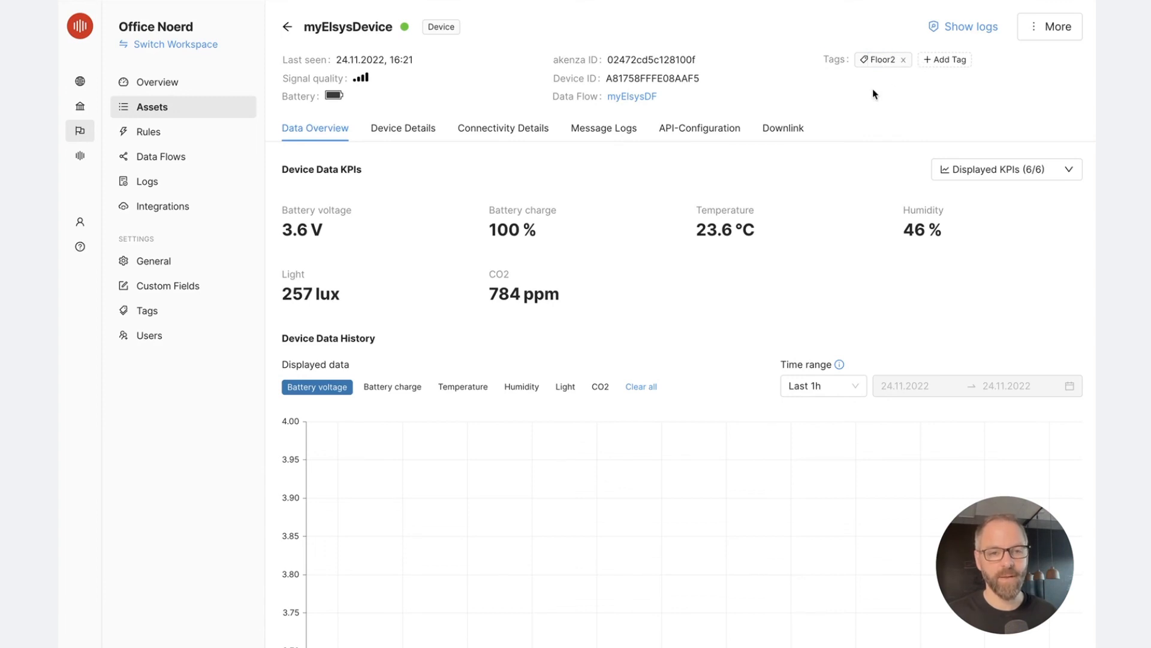
mouse_move(845, 189)
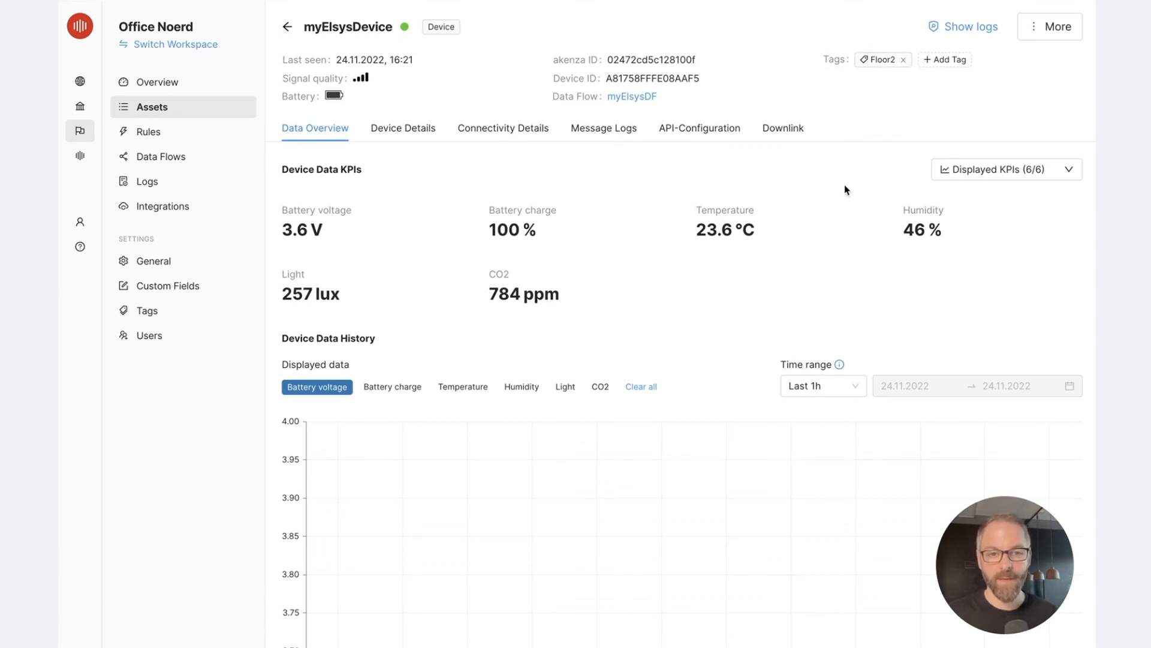
mouse_move(699, 290)
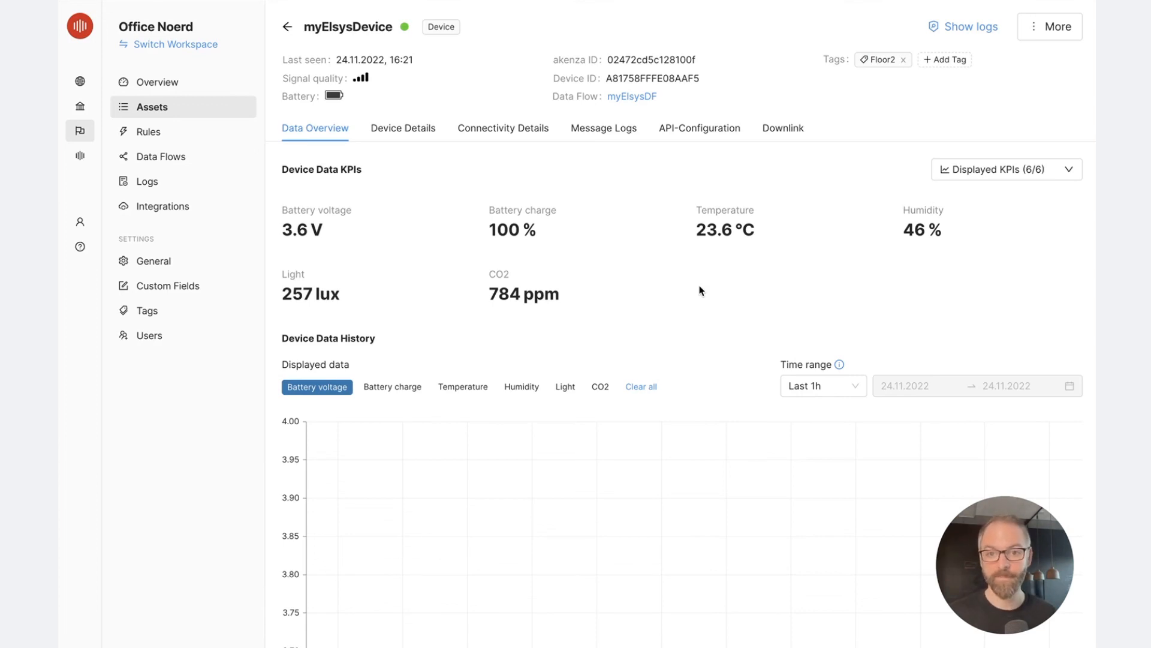
click(403, 128)
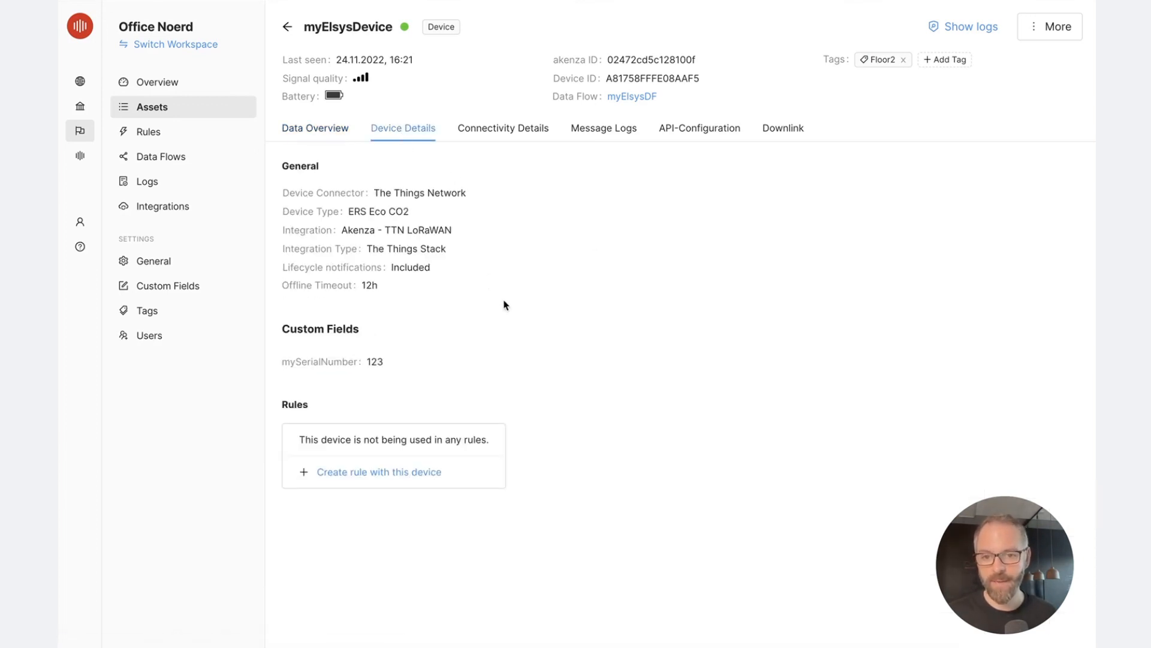
double_click(319, 329)
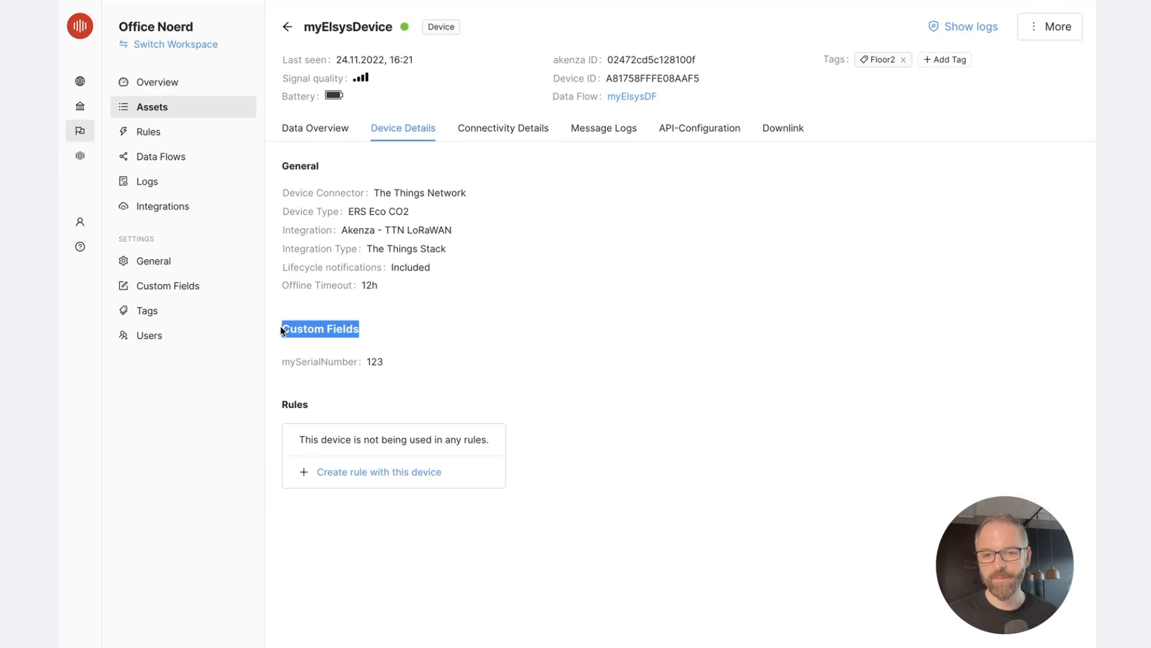
double_click(319, 361)
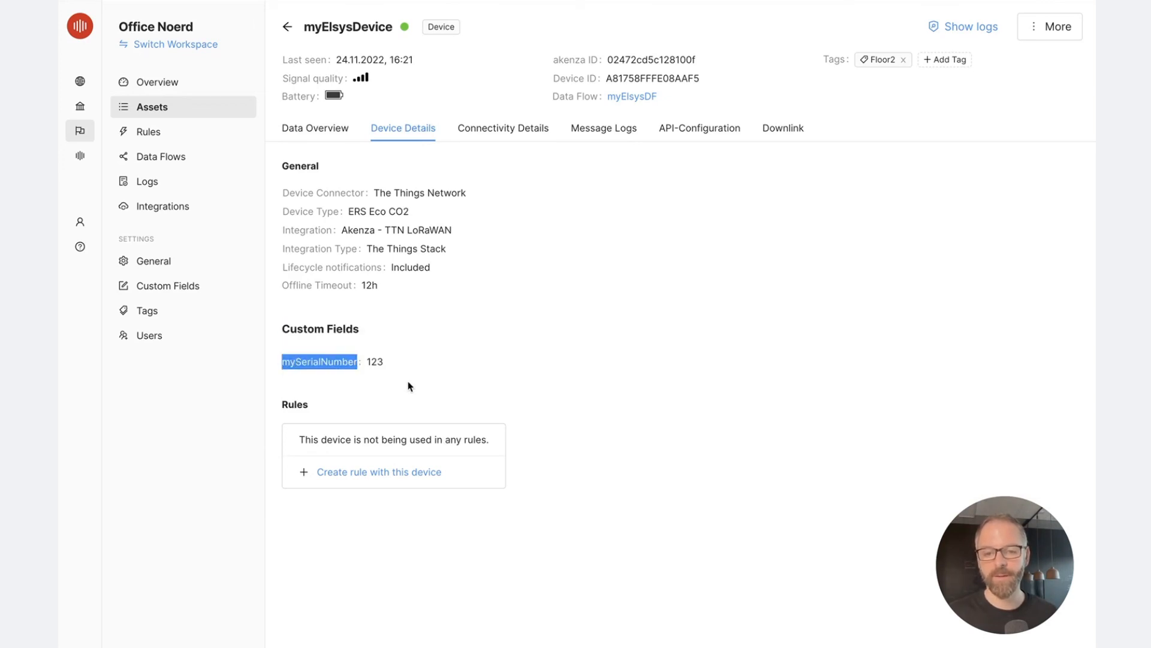
mouse_move(421, 379)
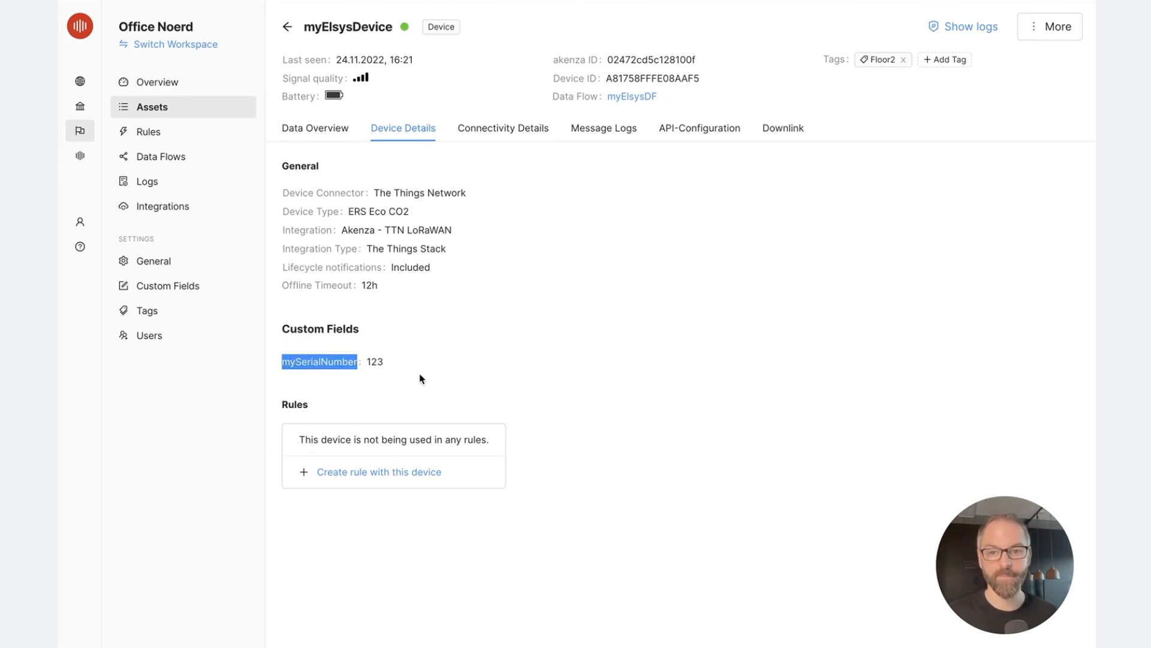
click(315, 128)
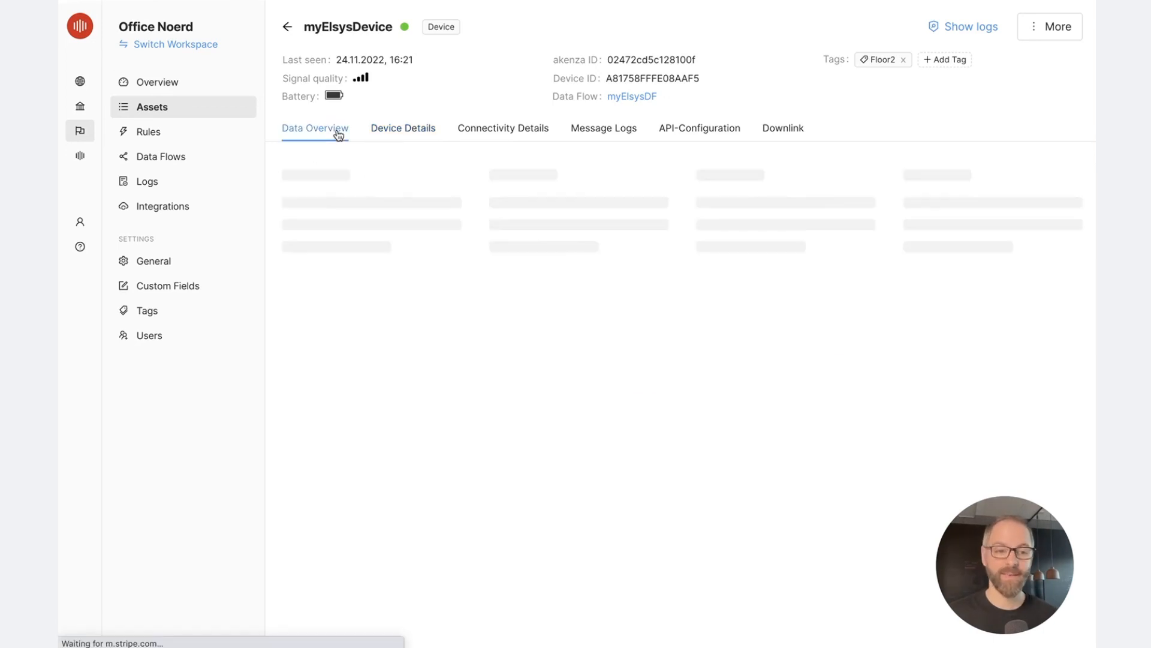